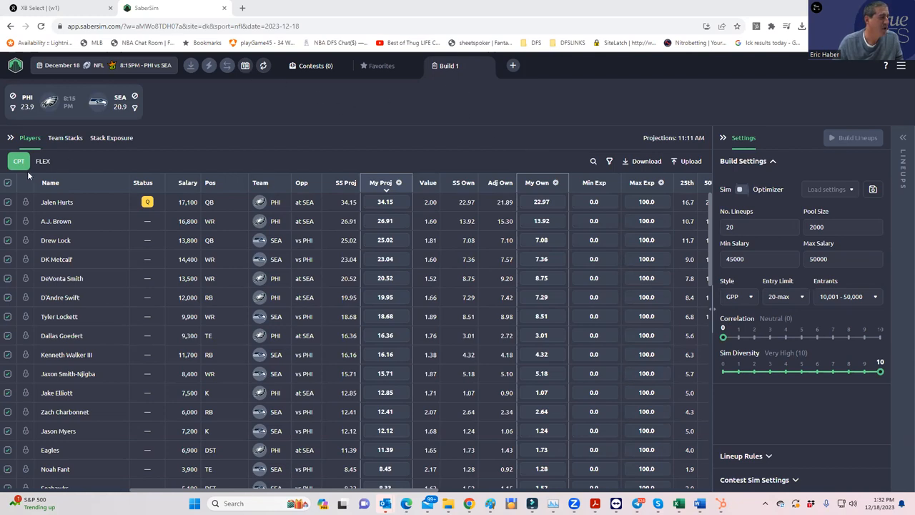
# - Show the FLEX player pool for the PHI vs SEA showdown slate
pyautogui.click(43, 160)
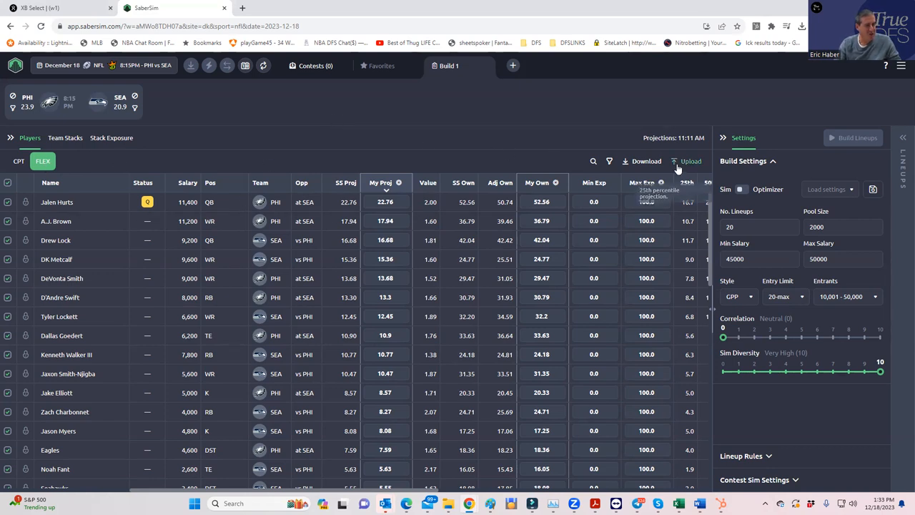
# - Choose the NFLDK_Sim file from DFSSheets > KrugNFL as the custom projections upload
pyautogui.click(686, 160)
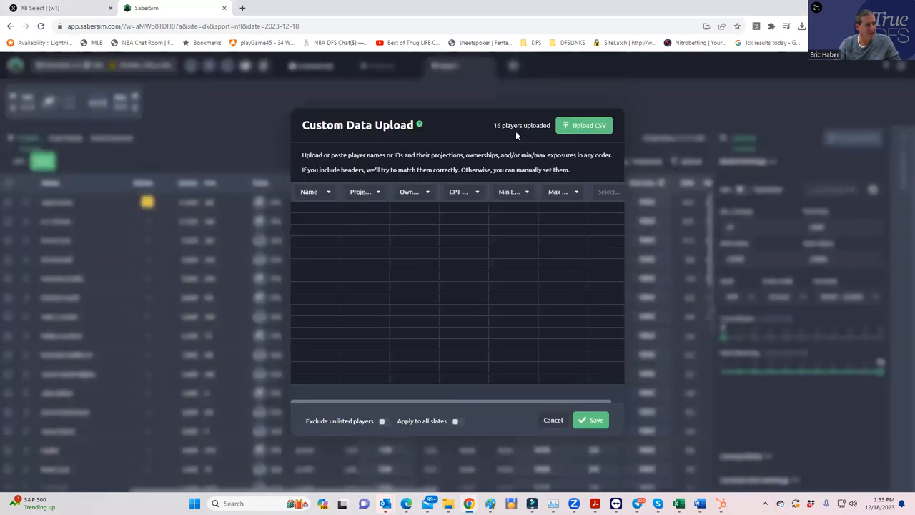
pyautogui.click(583, 126)
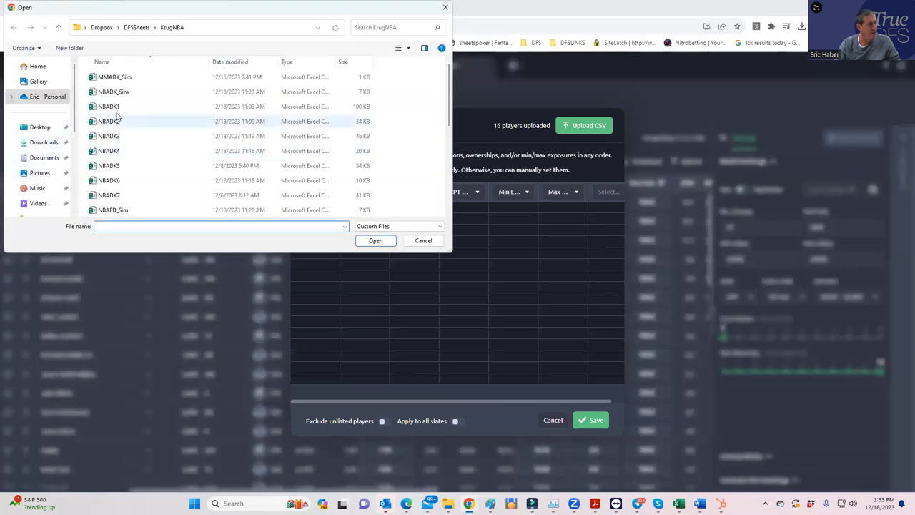
pyautogui.scroll(-3)
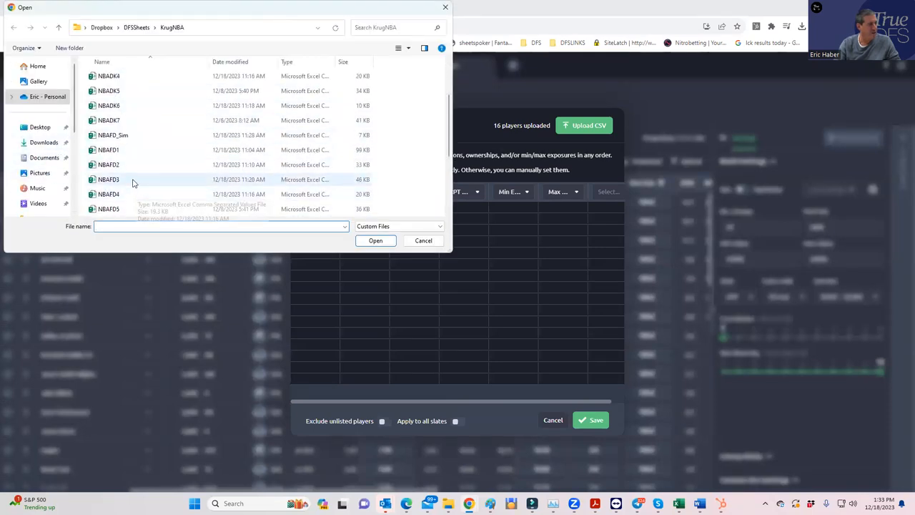
pyautogui.scroll(-3)
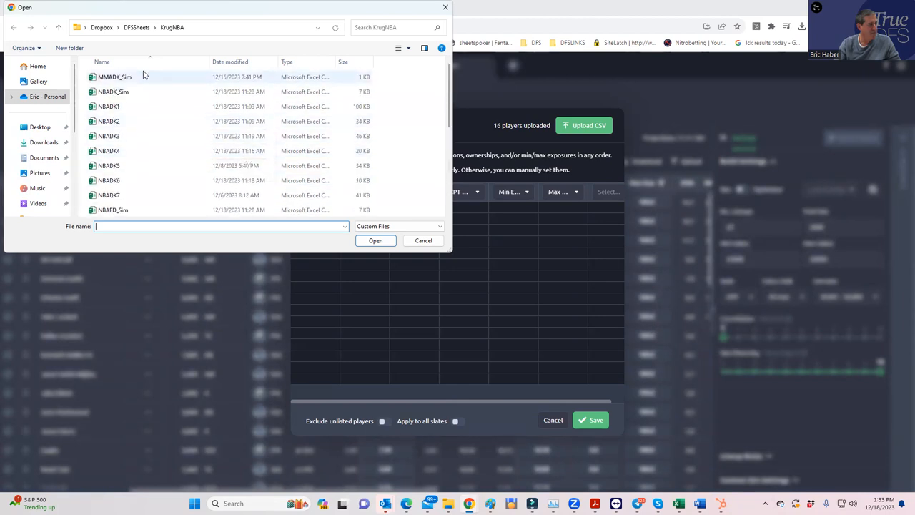
pyautogui.click(13, 27)
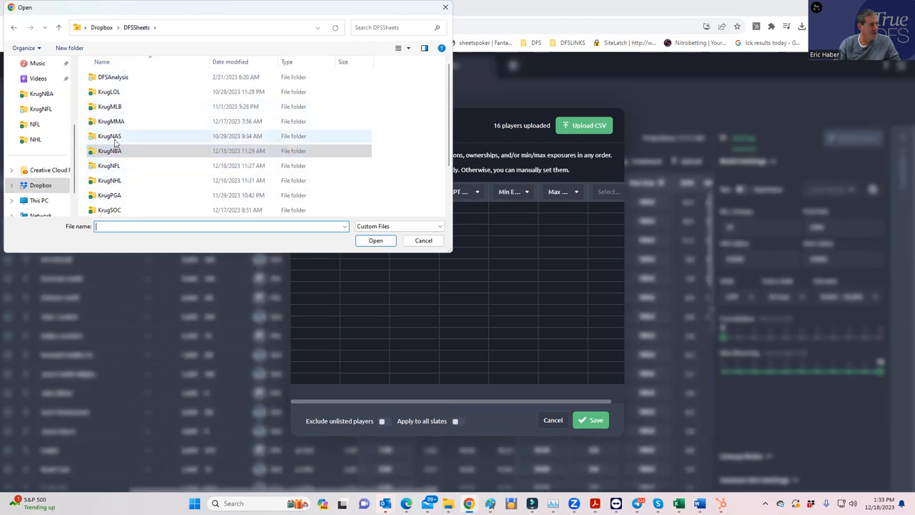
pyautogui.scroll(-3)
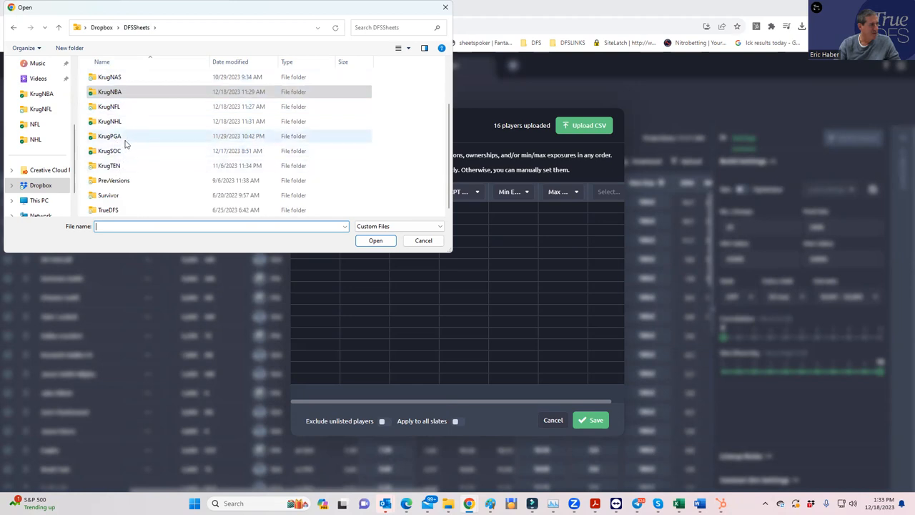
pyautogui.doubleClick(108, 106)
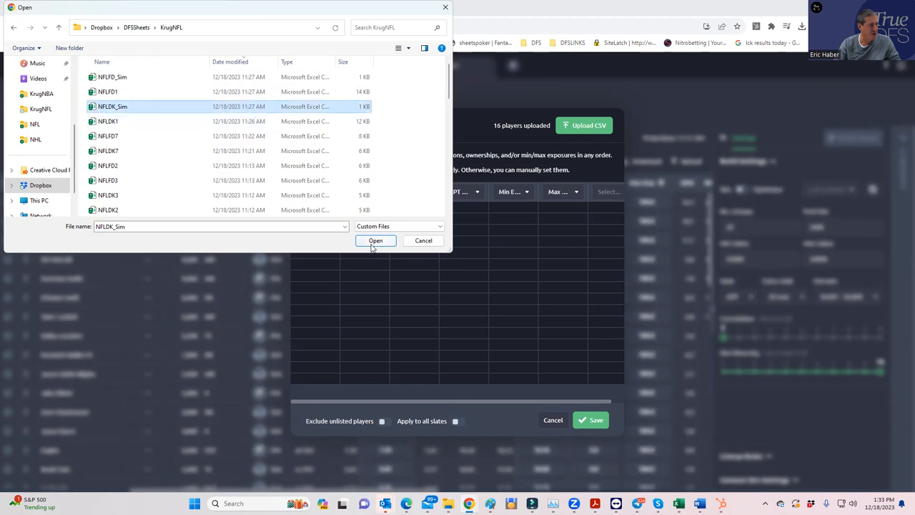
pyautogui.click(375, 241)
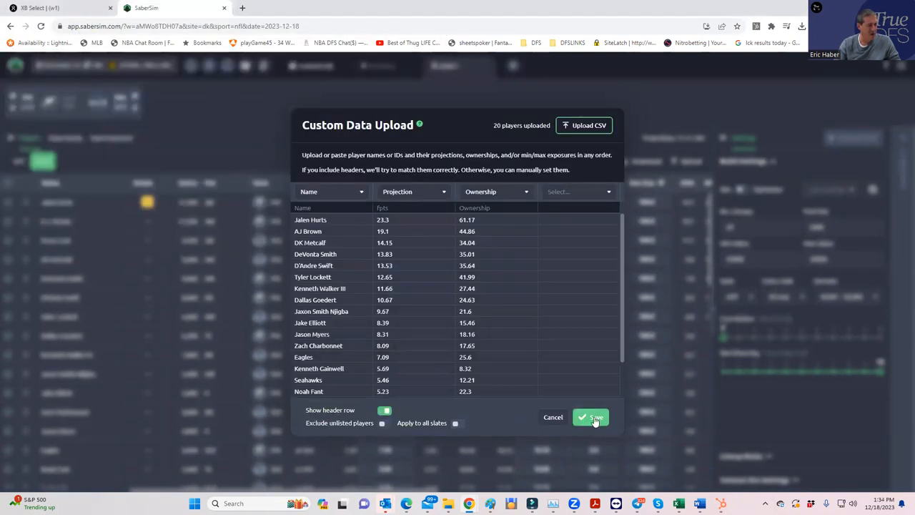
# - Save the uploaded projections and ownership for the 20 players
pyautogui.click(590, 417)
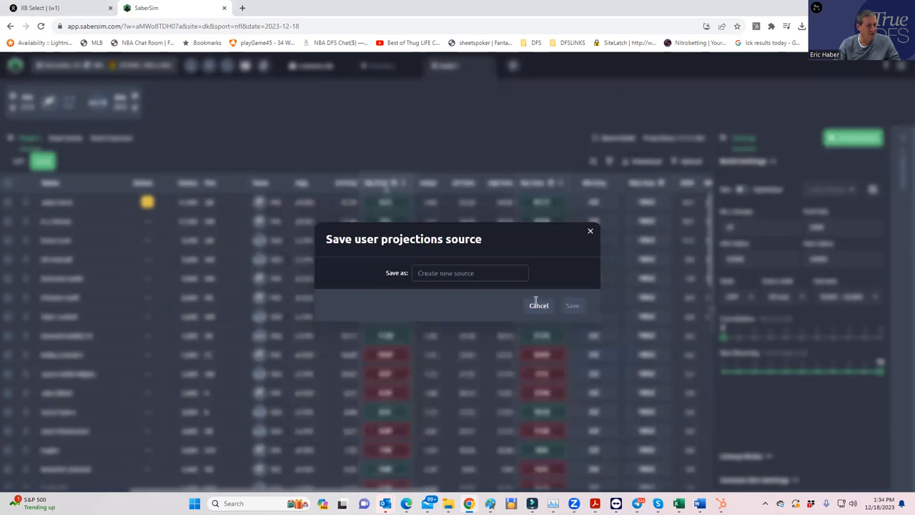
# - Cancel saving the upload as a source and review the My Proj and My Own columns
pyautogui.click(537, 305)
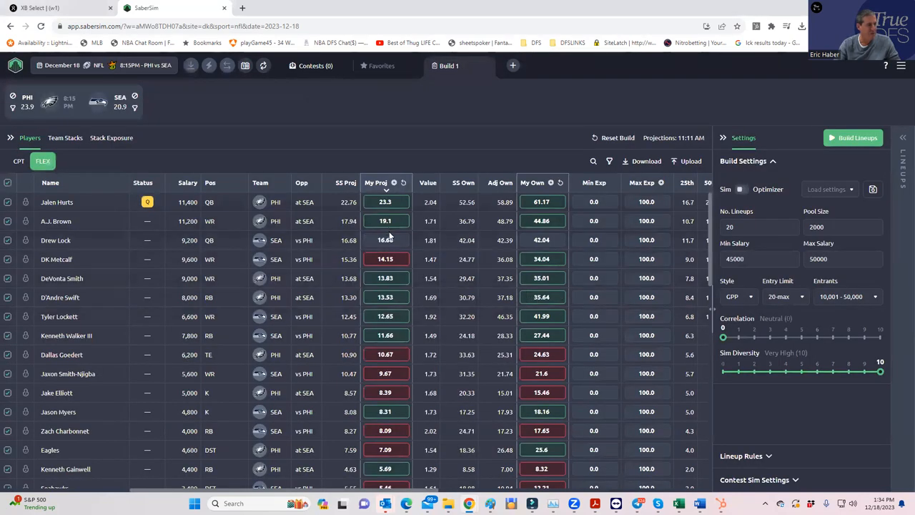
pyautogui.click(386, 240)
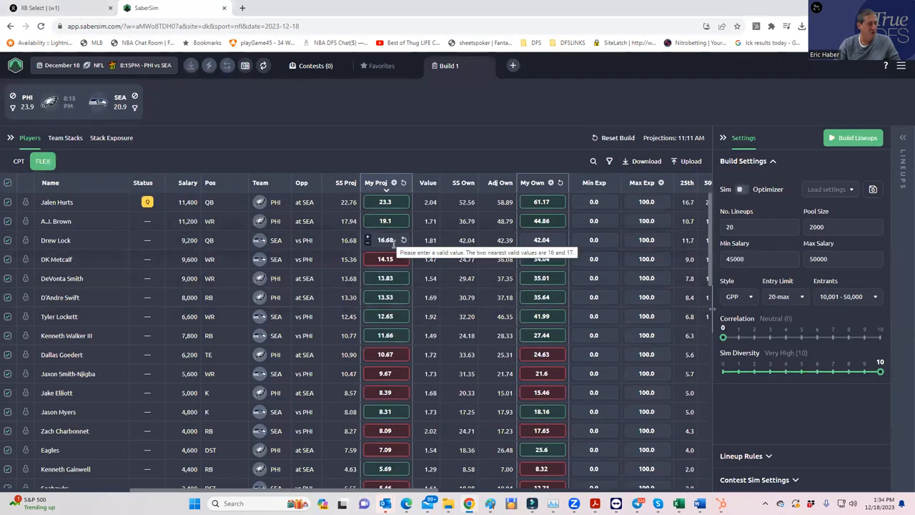
pyautogui.scroll(-3)
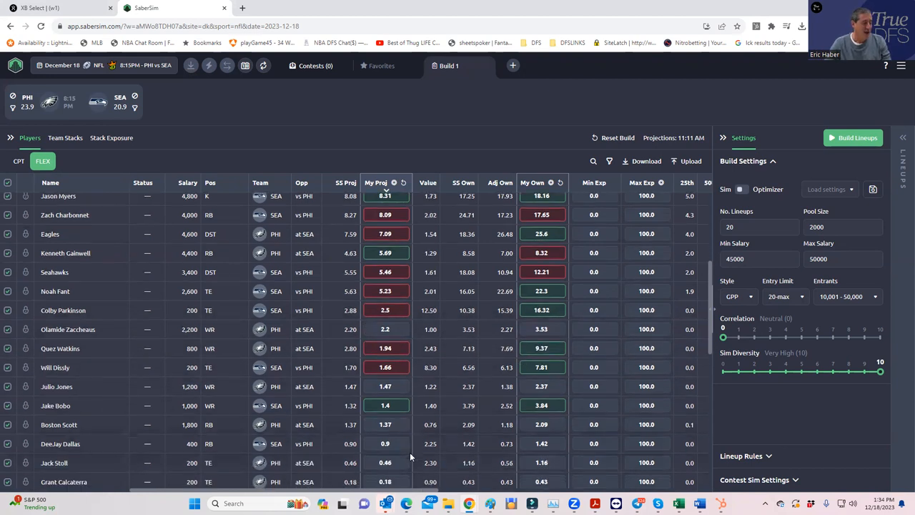
# - Set DeeJay Dallas's FLEX projection to 1 and adjust Grant Calcaterra's values (10.46 entered)
pyautogui.scroll(-3)
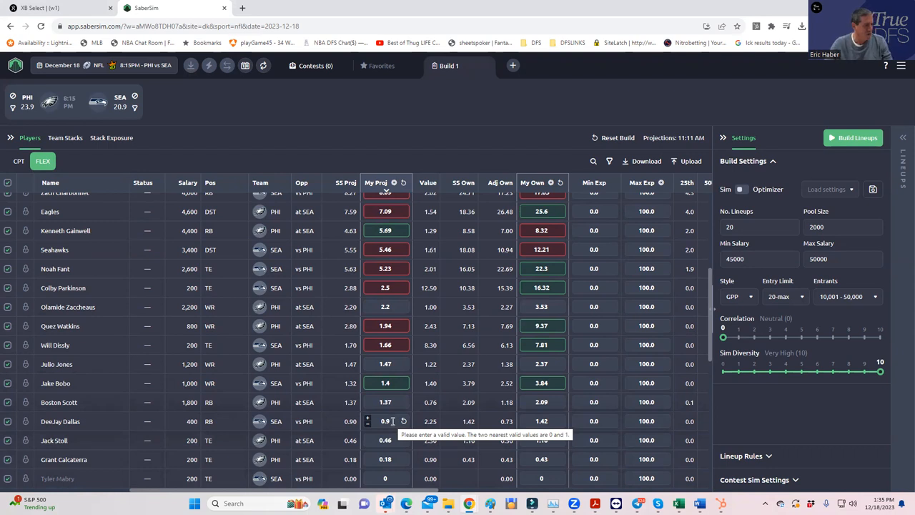
pyautogui.write('1')
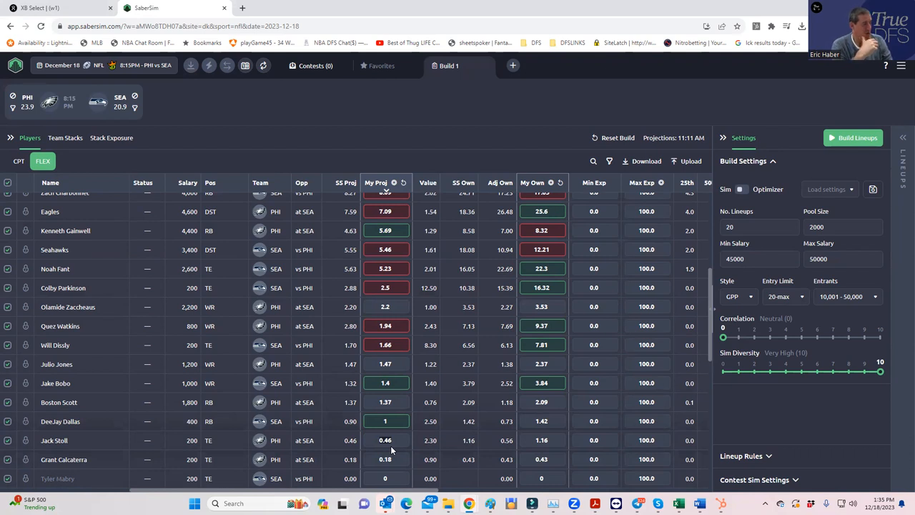
pyautogui.moveTo(383, 455)
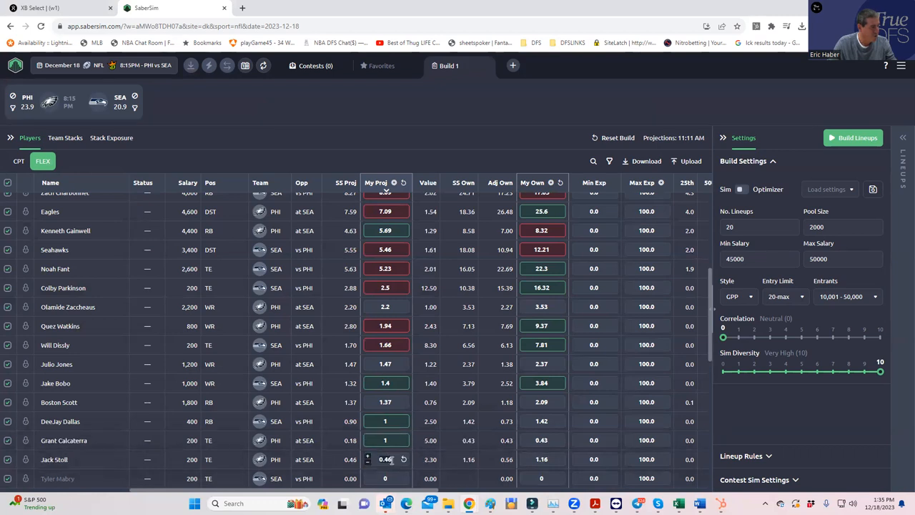
pyautogui.write('10.46')
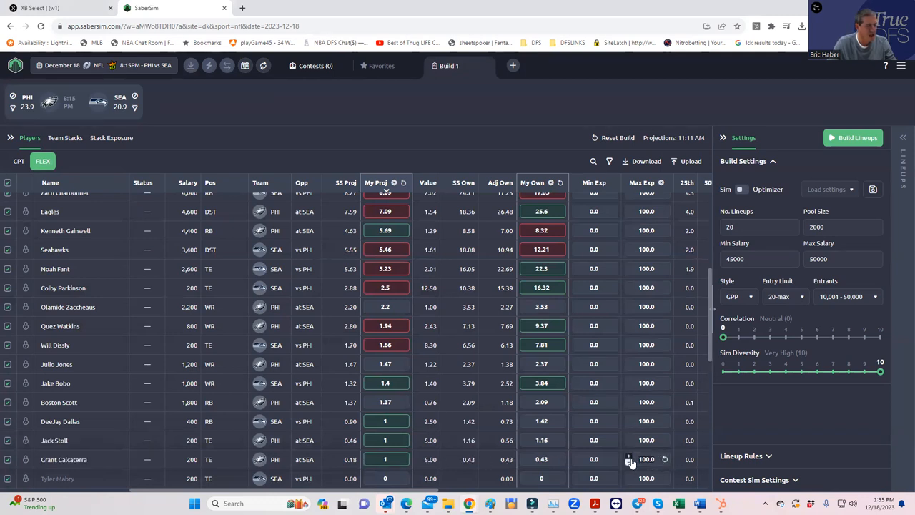
pyautogui.moveTo(646, 458)
pyautogui.write('5')
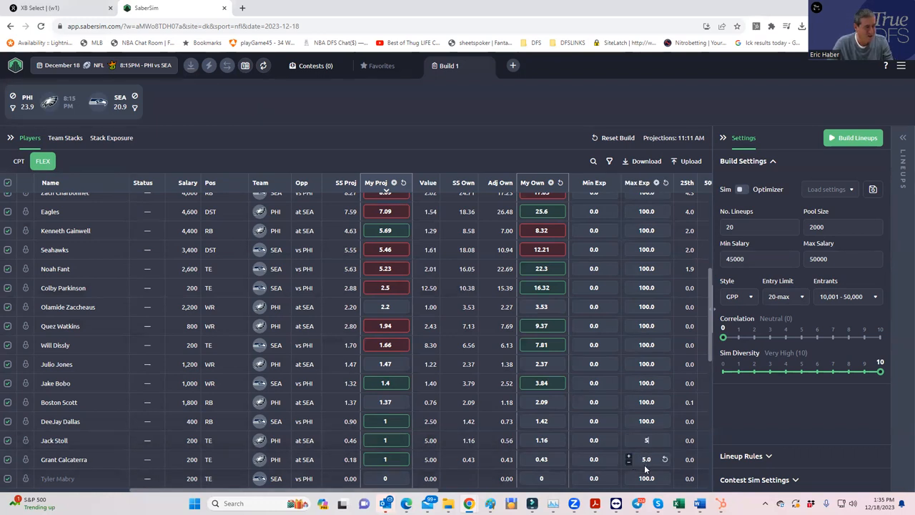
pyautogui.scroll(-3)
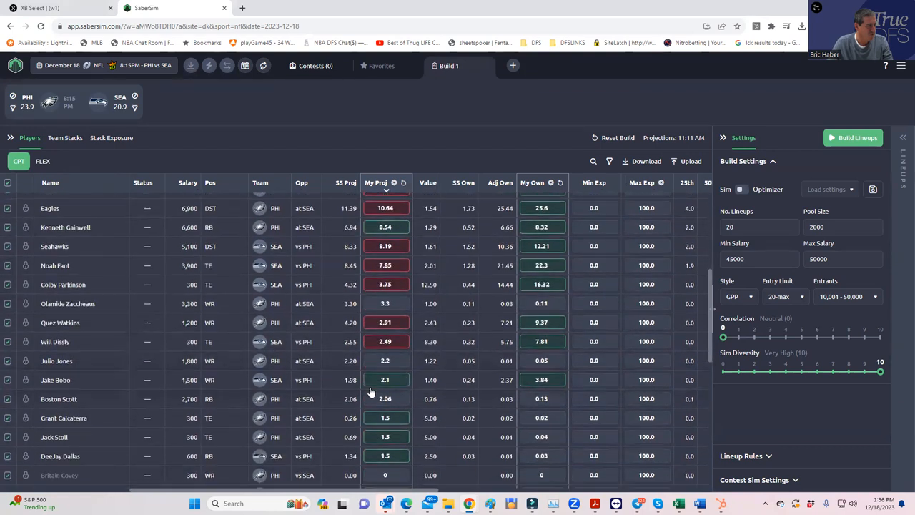
# - Start editing Jack Stoll's captain maximum exposure in the CPT pool
pyautogui.scroll(-3)
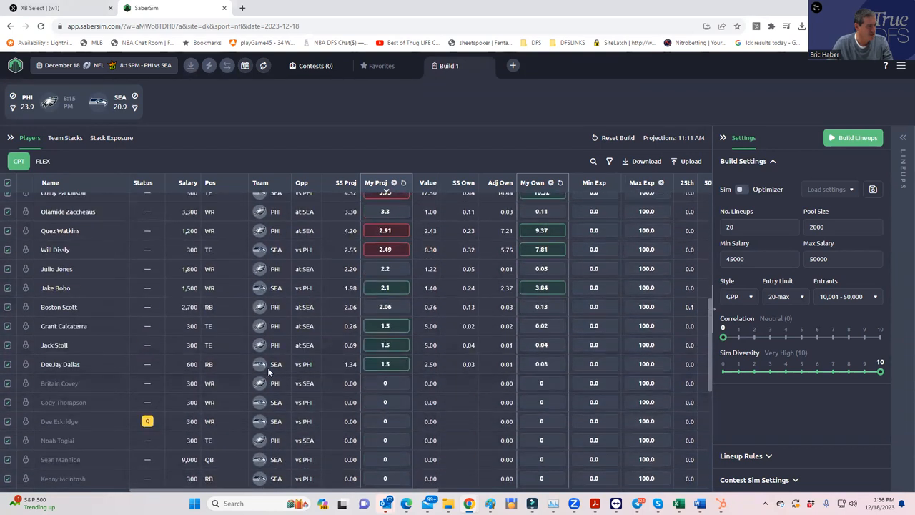
pyautogui.click(384, 344)
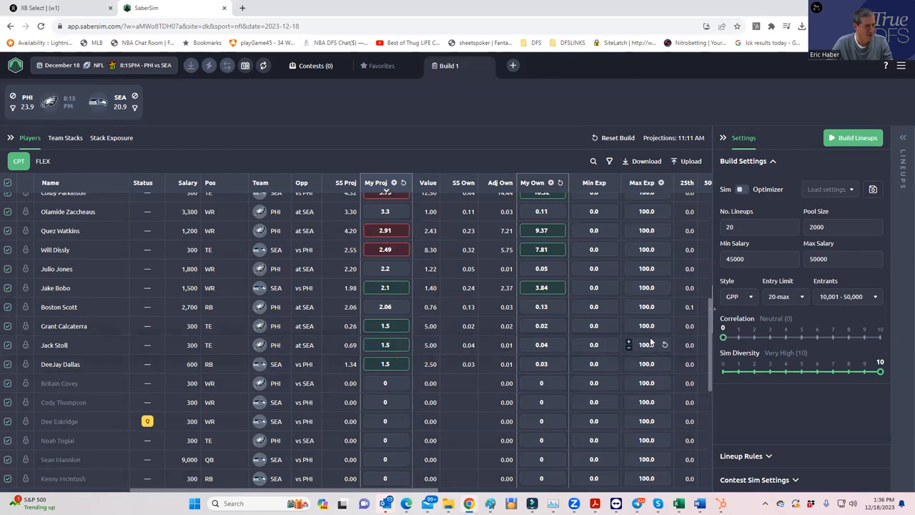
pyautogui.moveTo(655, 343)
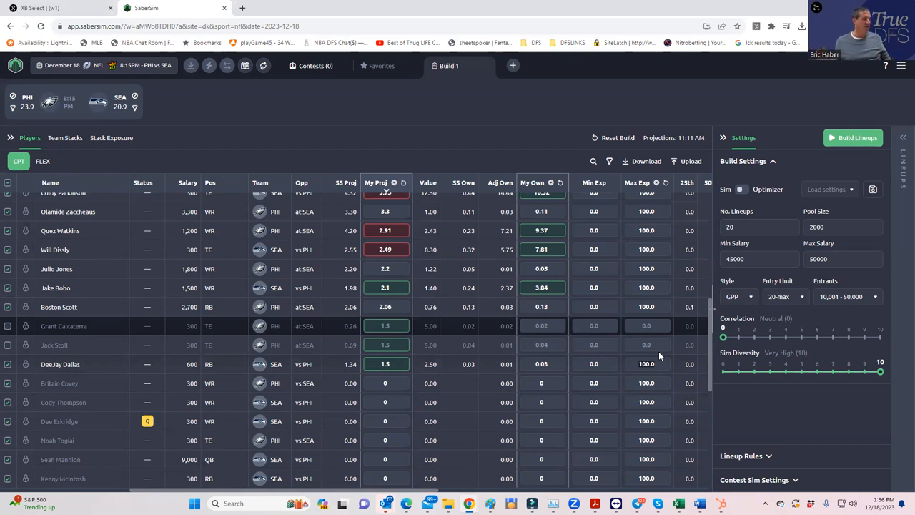
pyautogui.moveTo(704, 352)
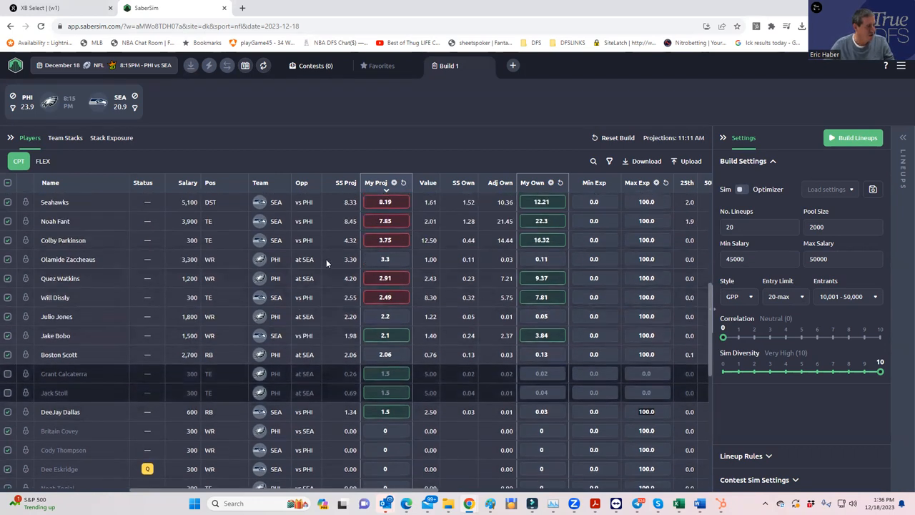
pyautogui.moveTo(331, 309)
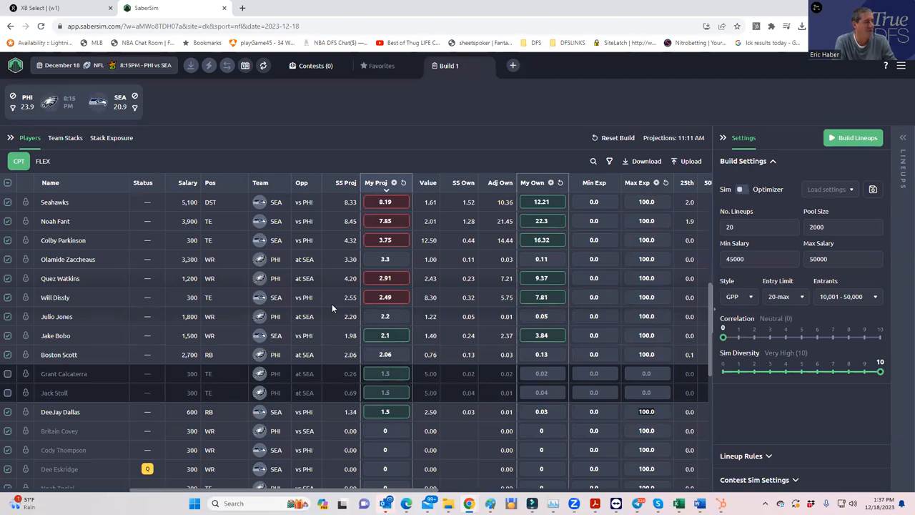
pyautogui.moveTo(257, 227)
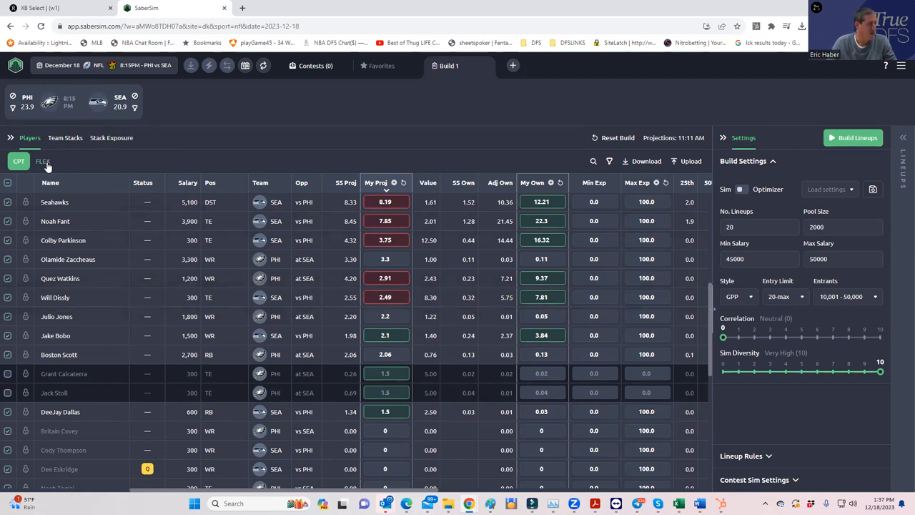
# - Set Build Settings to 100 lineups from a pool of 5000, back on the FLEX pool
pyautogui.click(43, 160)
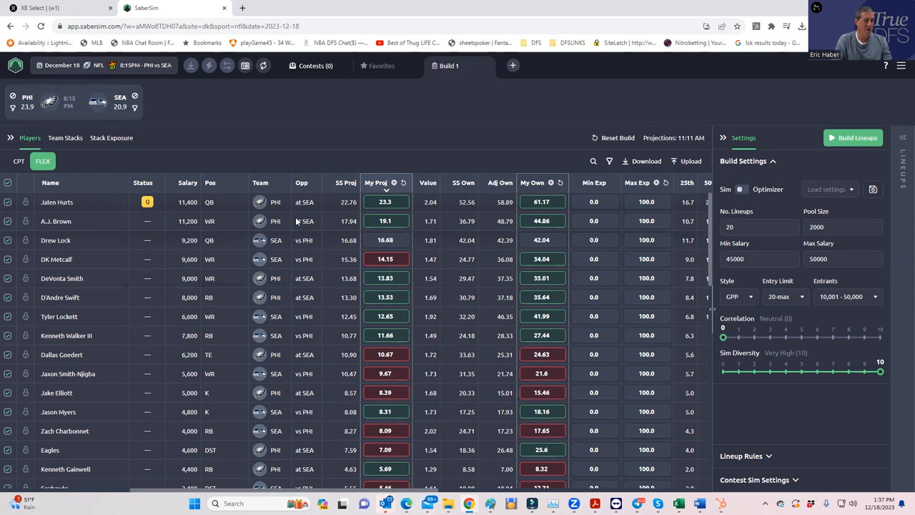
pyautogui.click(757, 226)
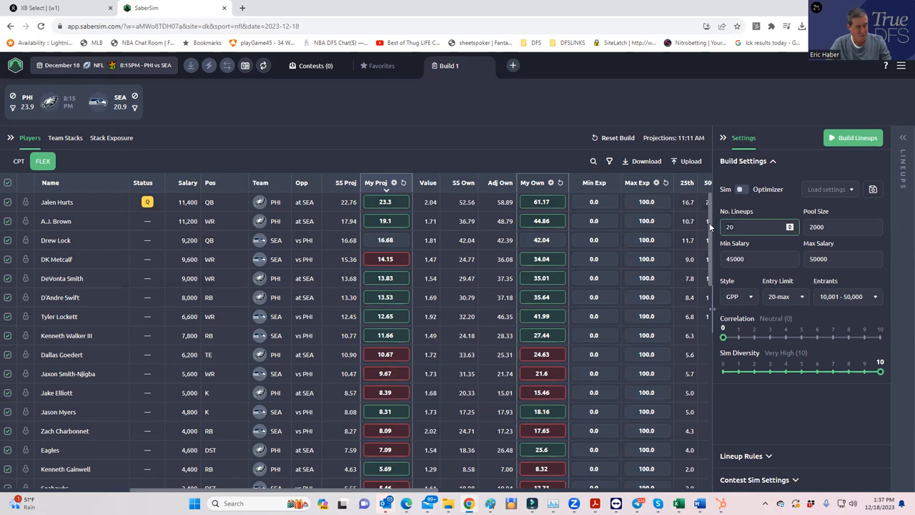
pyautogui.write('10')
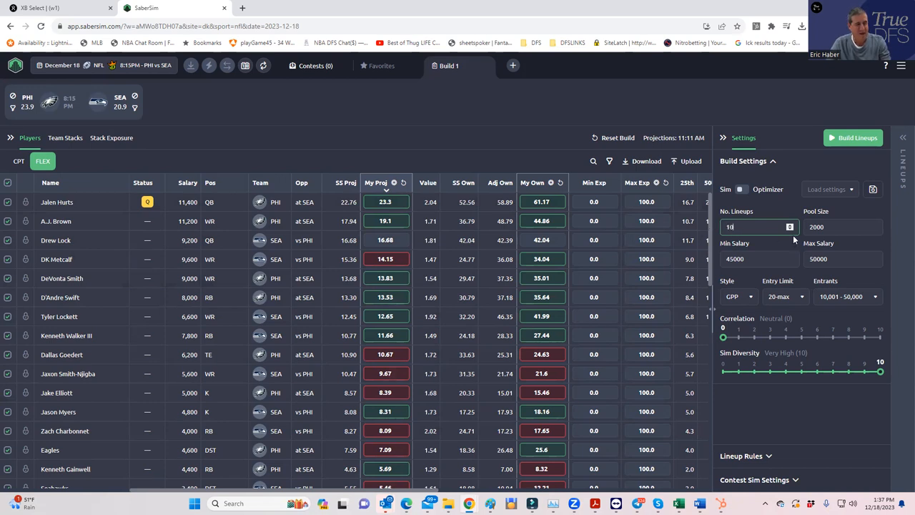
pyautogui.write('100')
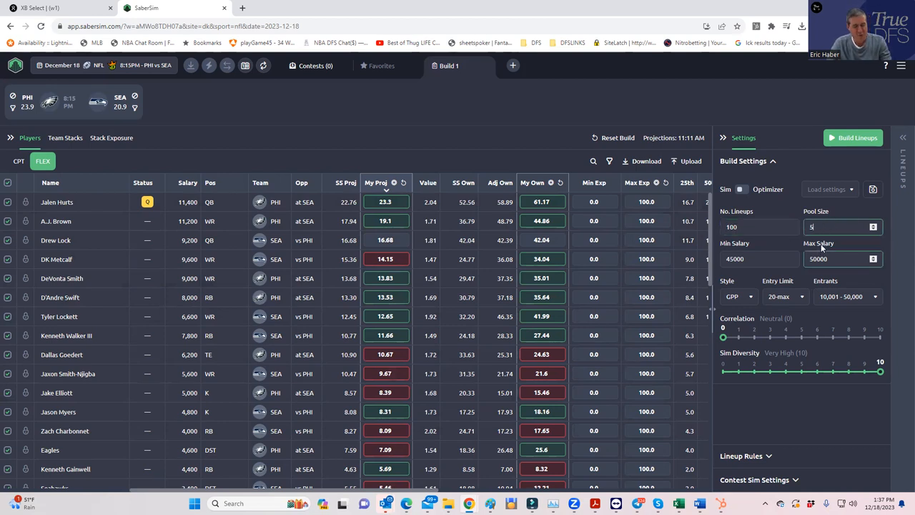
pyautogui.write('5000')
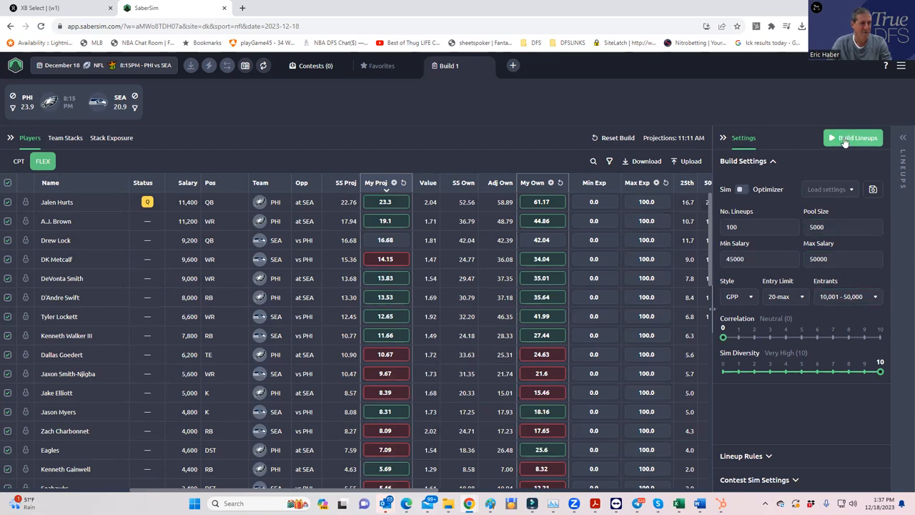
# - Build the lineups and let the simulations run
pyautogui.click(852, 137)
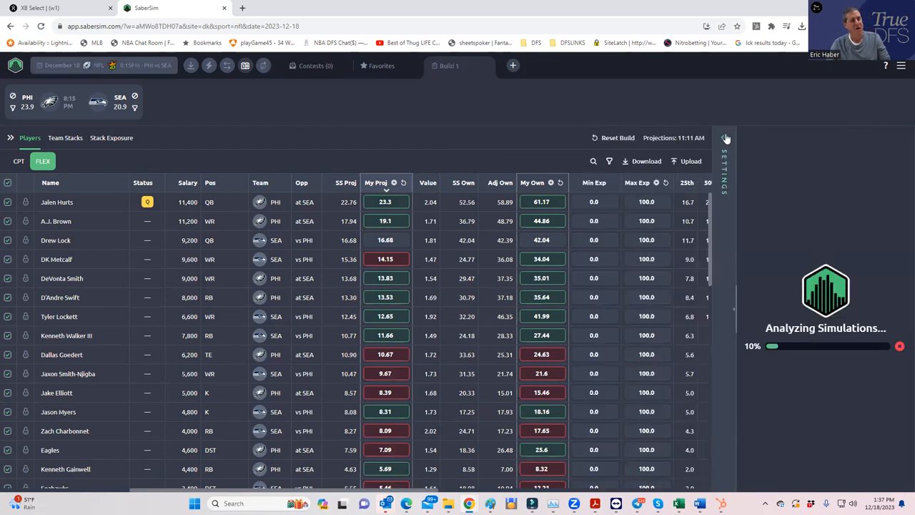
pyautogui.click(725, 137)
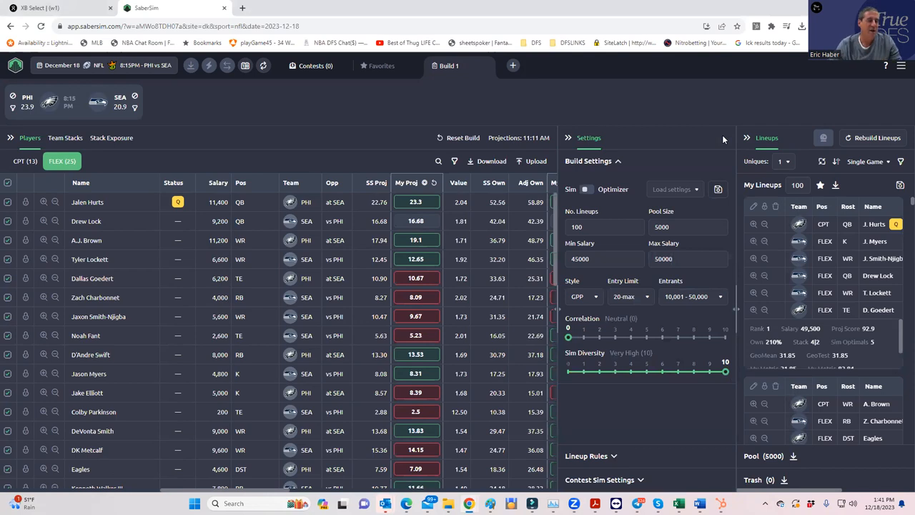
# - Rank the lineups to 100 uniques and review player exposures through the list
pyautogui.click(844, 180)
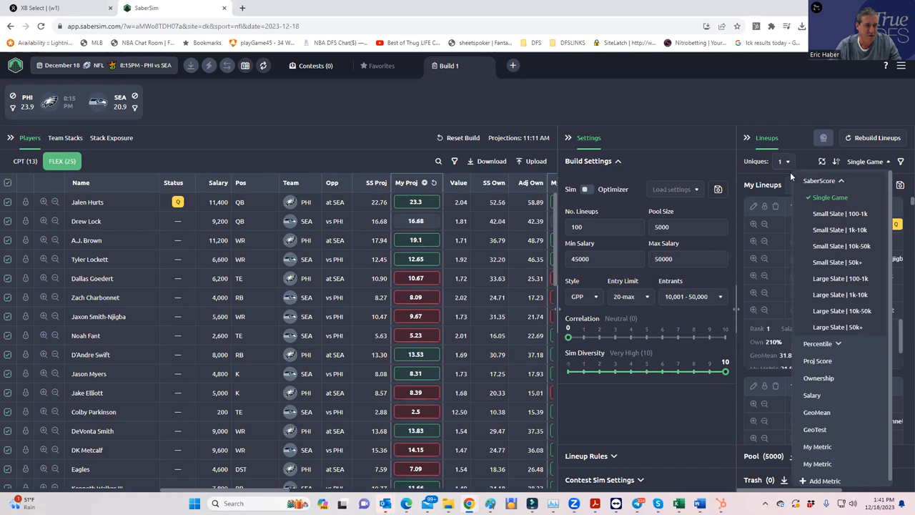
pyautogui.moveTo(363, 155)
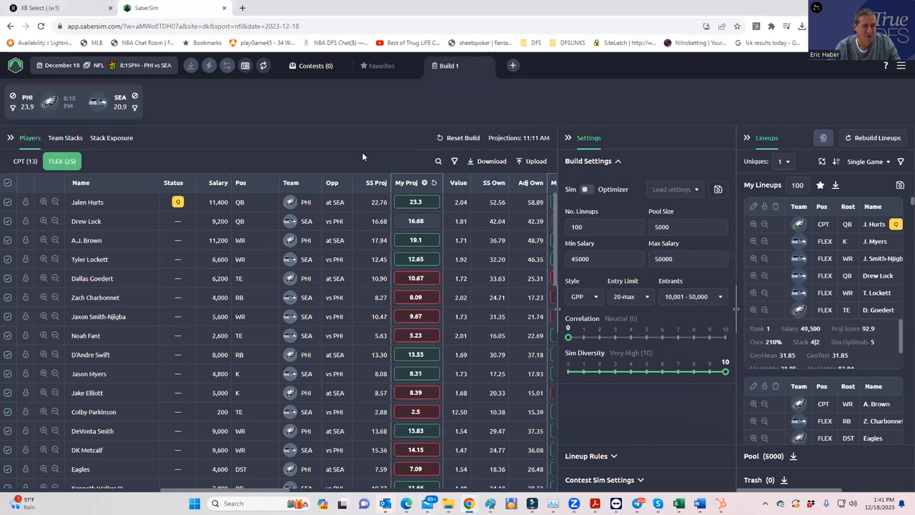
pyautogui.moveTo(294, 217)
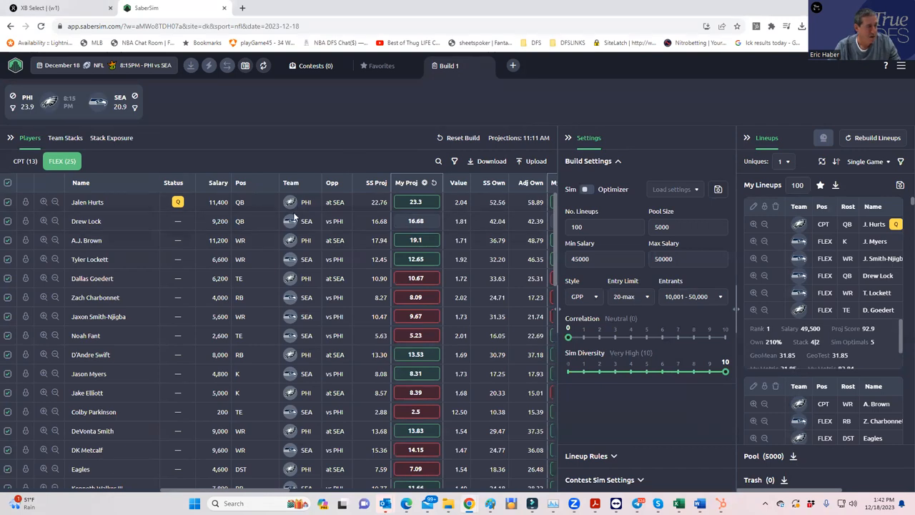
pyautogui.moveTo(449, 236)
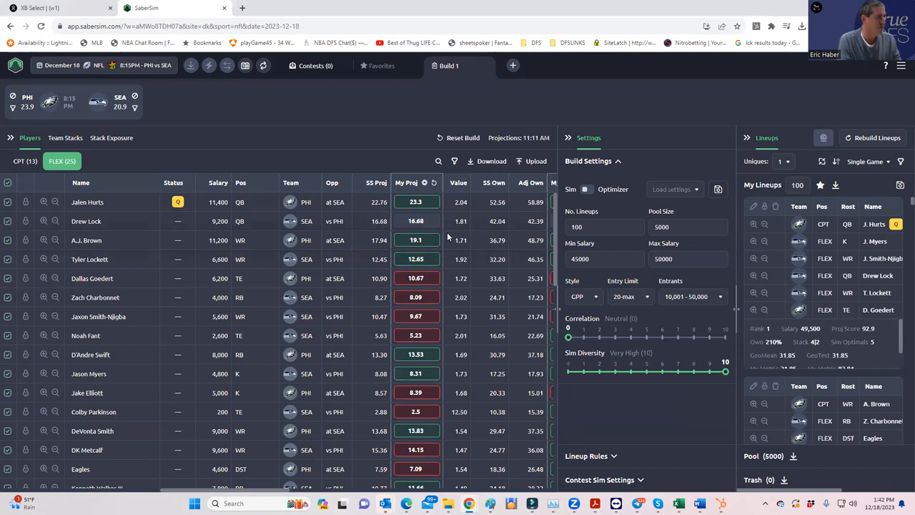
pyautogui.scroll(-3)
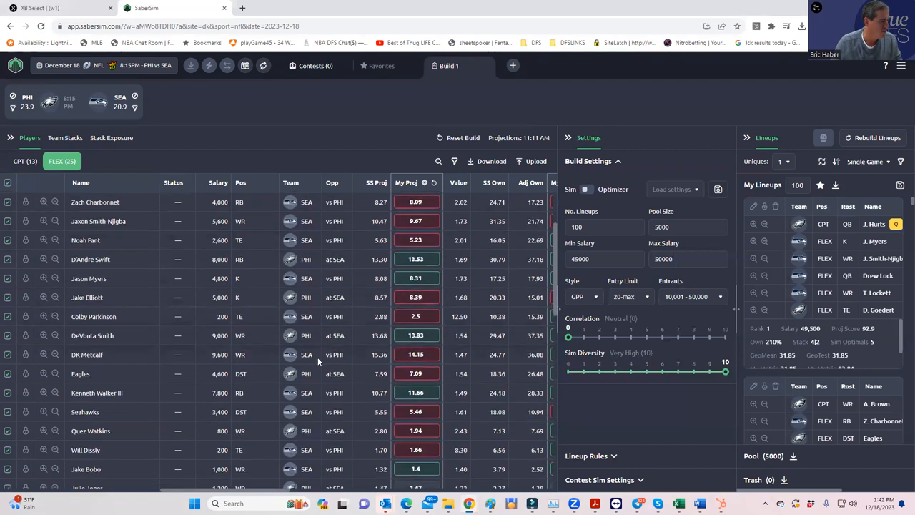
pyautogui.scroll(-3)
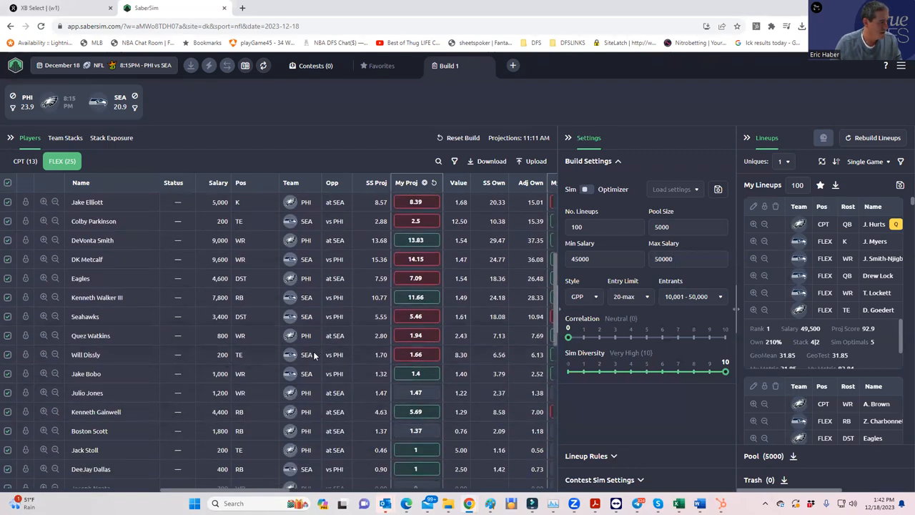
pyautogui.moveTo(309, 434)
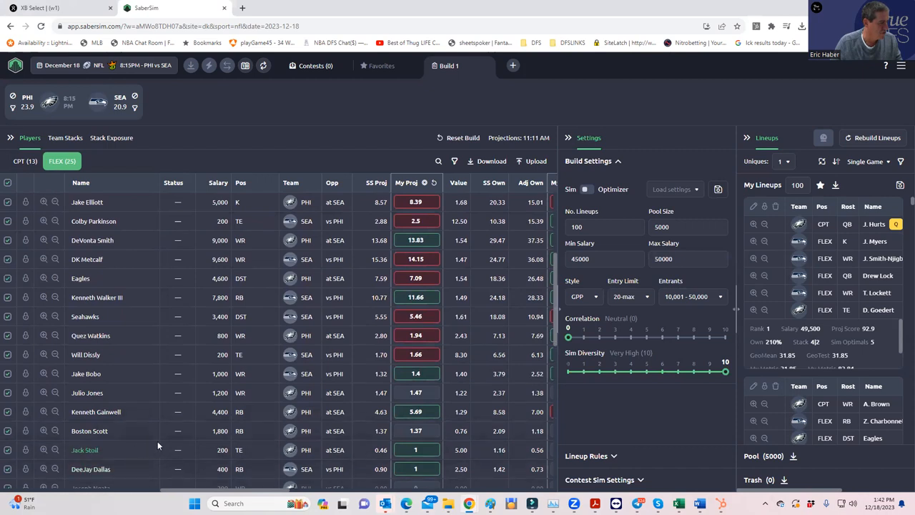
pyautogui.moveTo(273, 339)
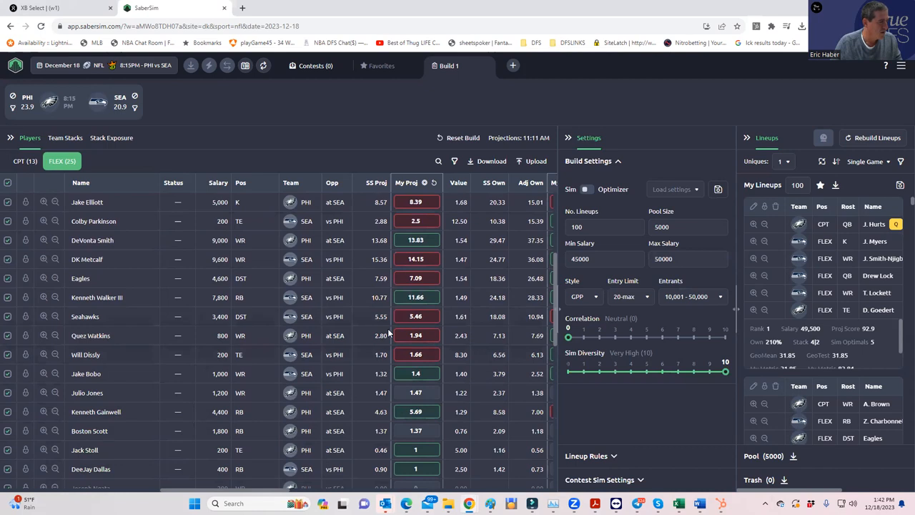
pyautogui.scroll(3)
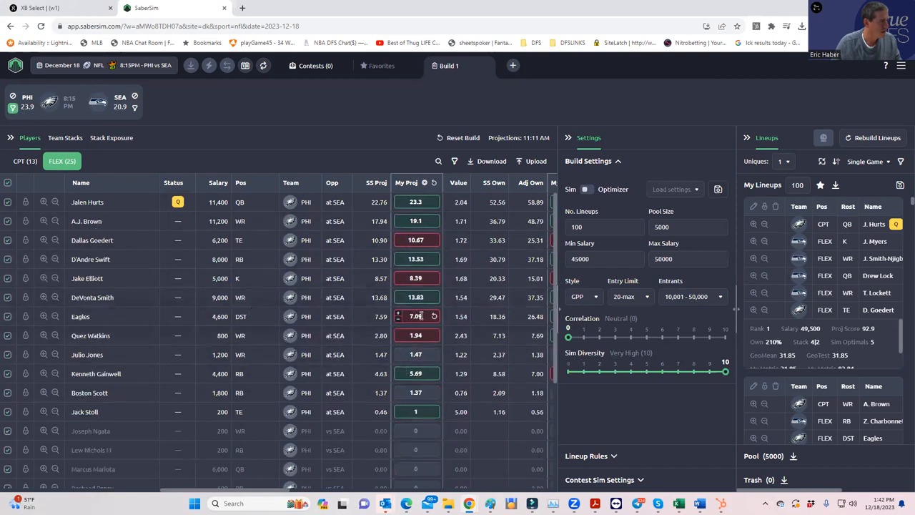
pyautogui.scroll(-3)
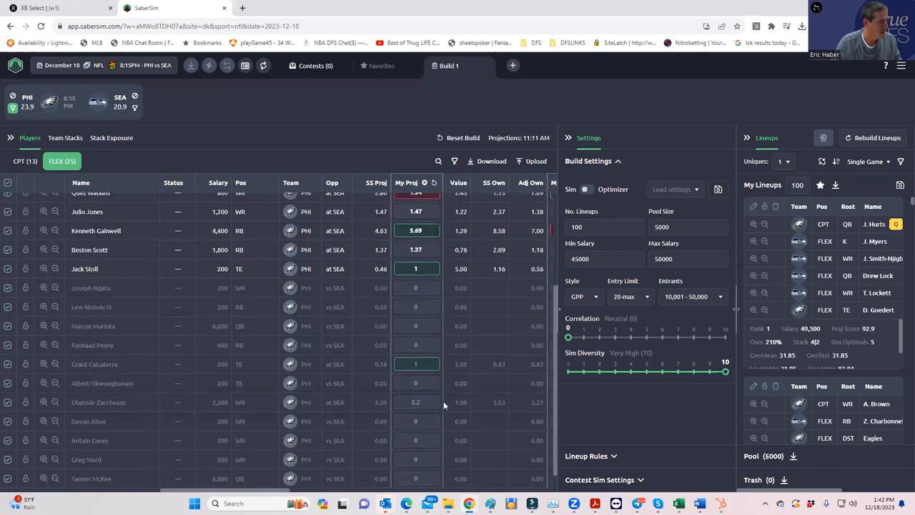
pyautogui.moveTo(328, 297)
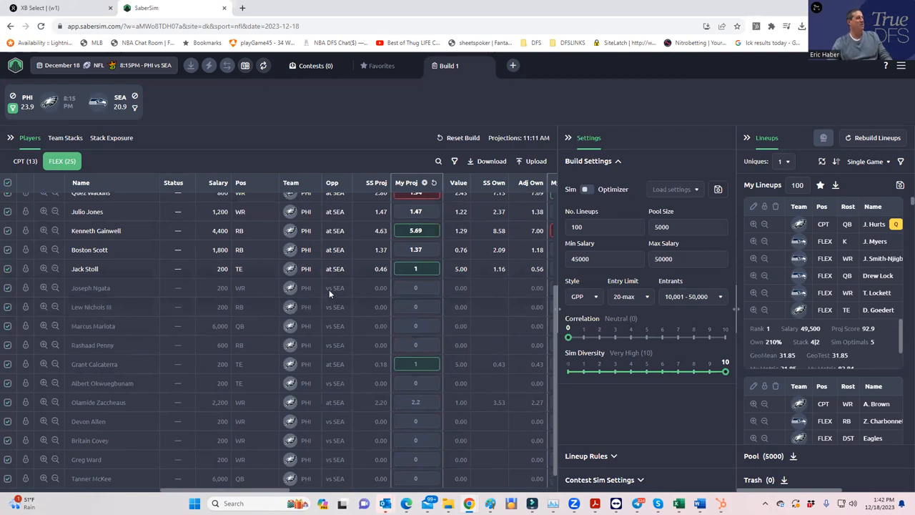
pyautogui.moveTo(243, 154)
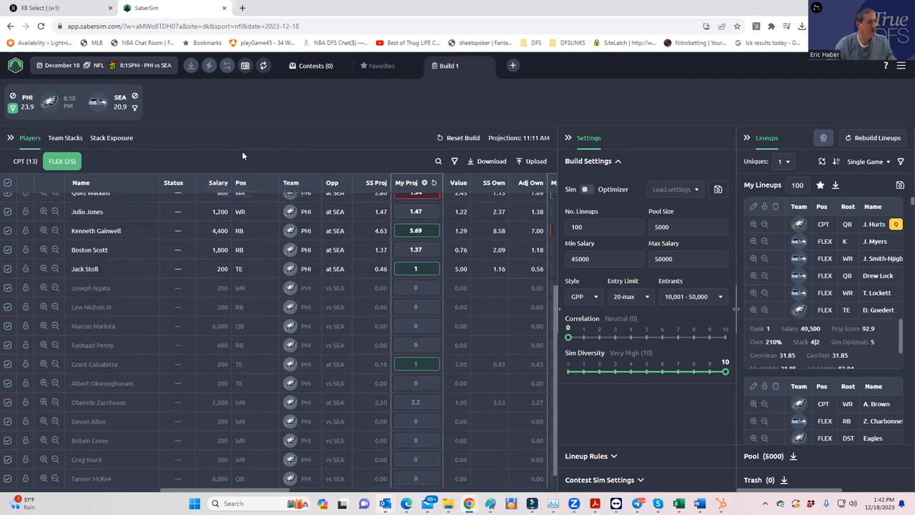
pyautogui.moveTo(322, 151)
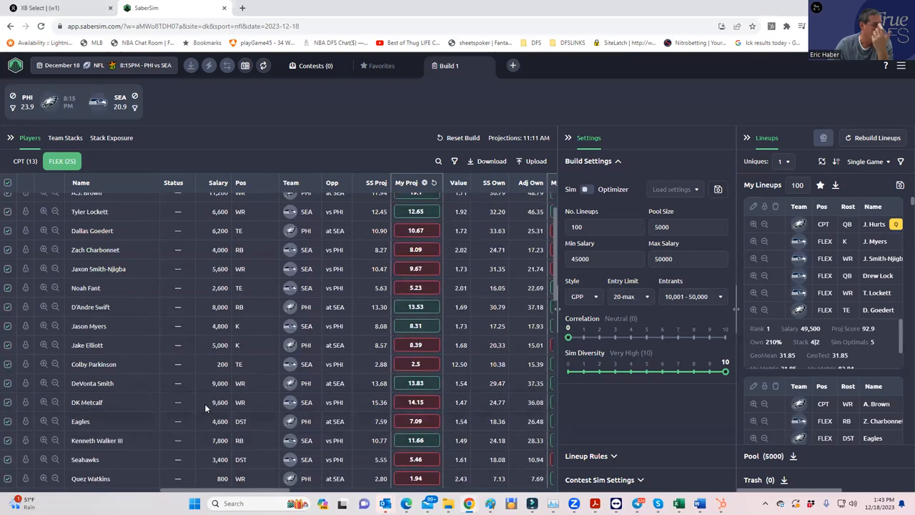
pyautogui.scroll(3)
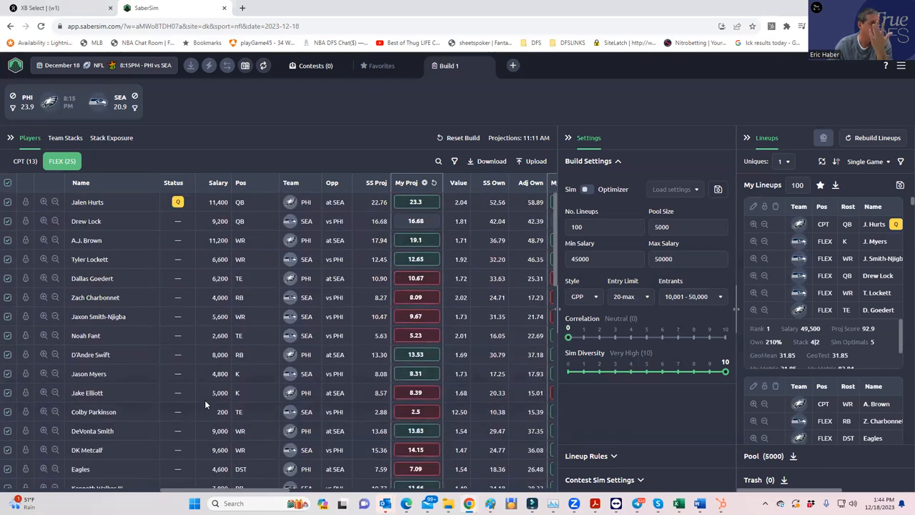
pyautogui.moveTo(827, 208)
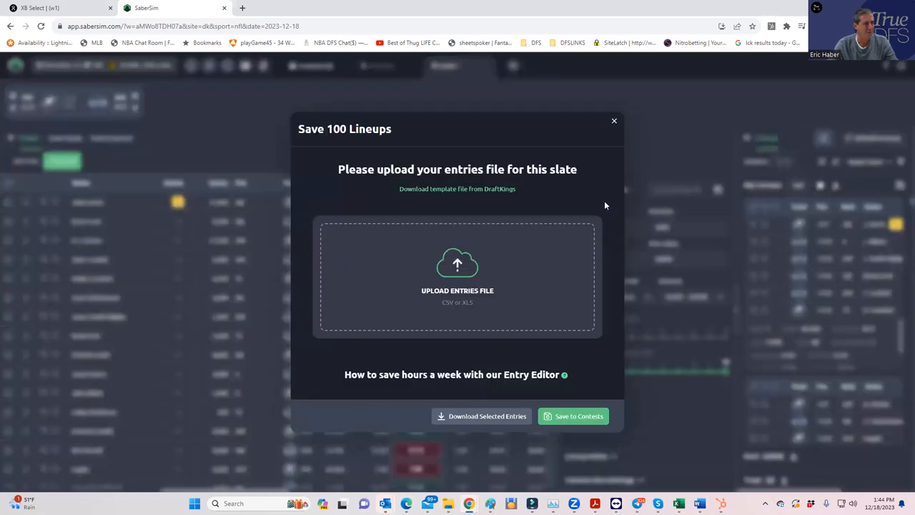
pyautogui.moveTo(460, 191)
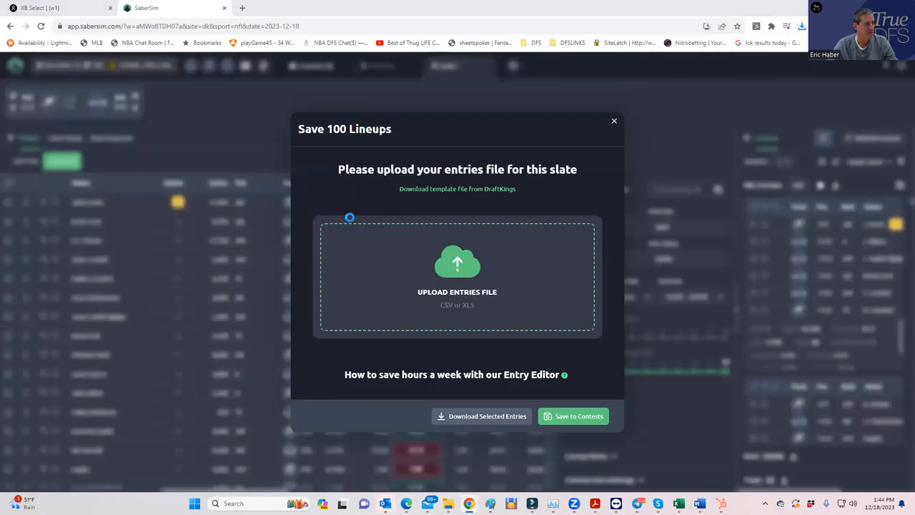
# - Upload the most recent DraftKings entries file from Downloads, covering 101 entries in two contests
pyautogui.click(457, 275)
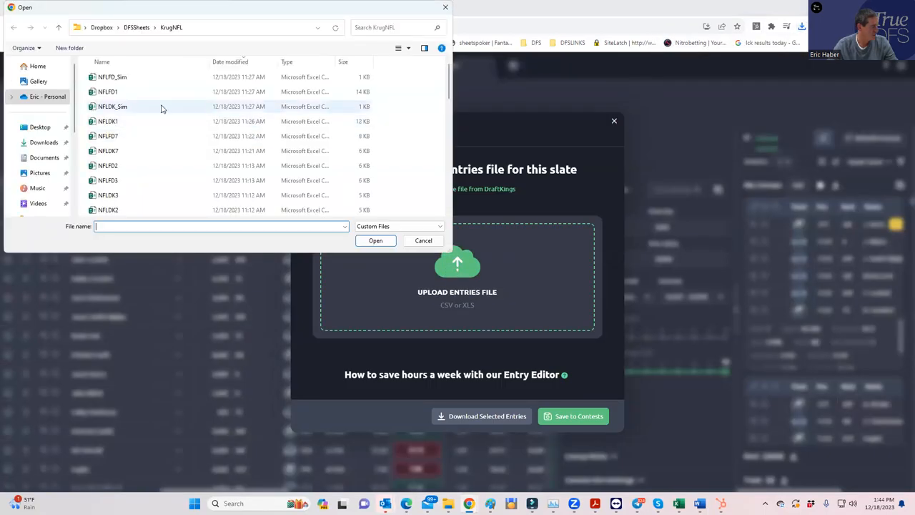
pyautogui.click(43, 142)
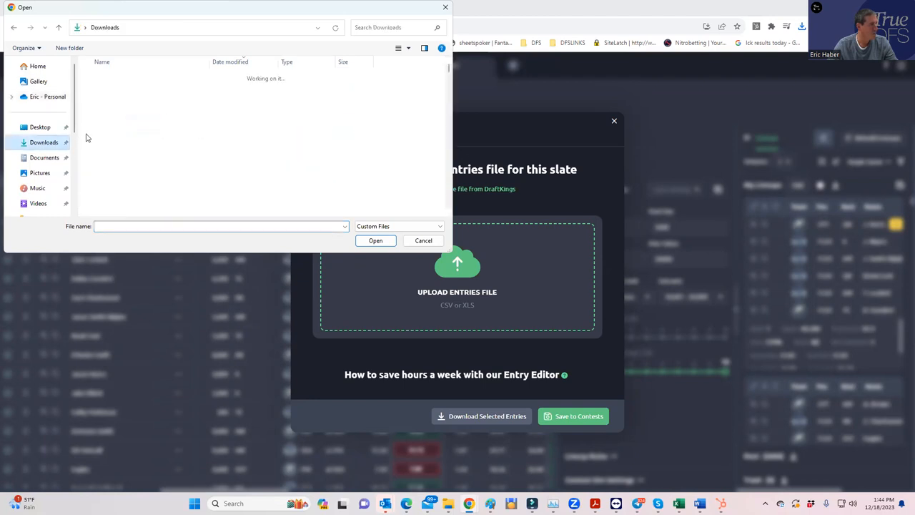
pyautogui.click(141, 90)
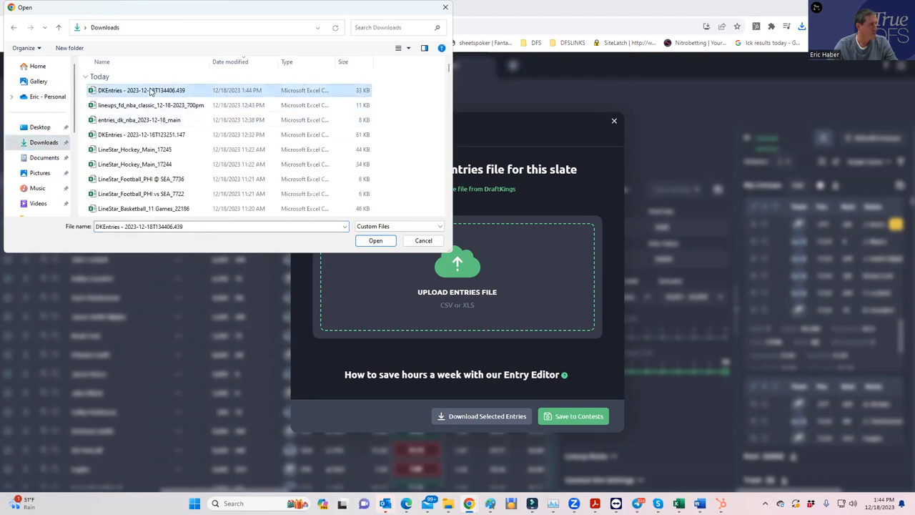
pyautogui.click(374, 240)
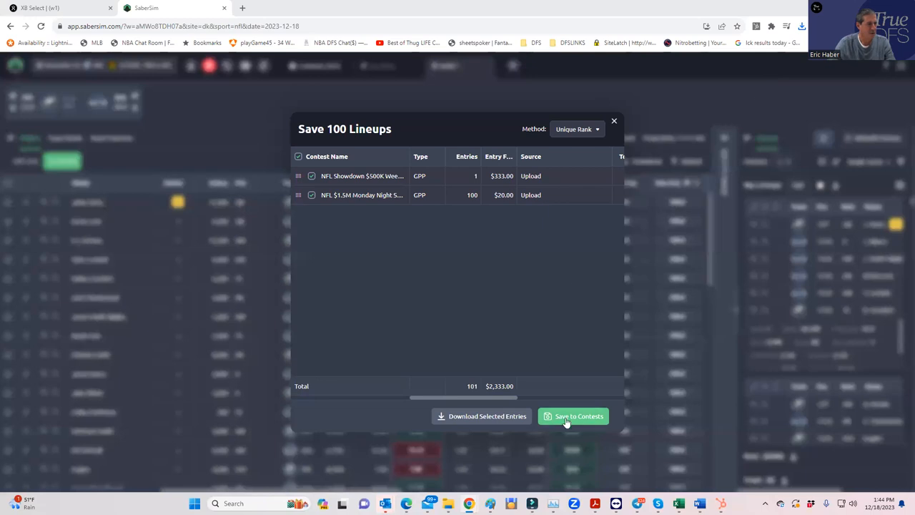
# - Save the lineups to both contests and add a contest sim for the Showdown contest
pyautogui.click(578, 415)
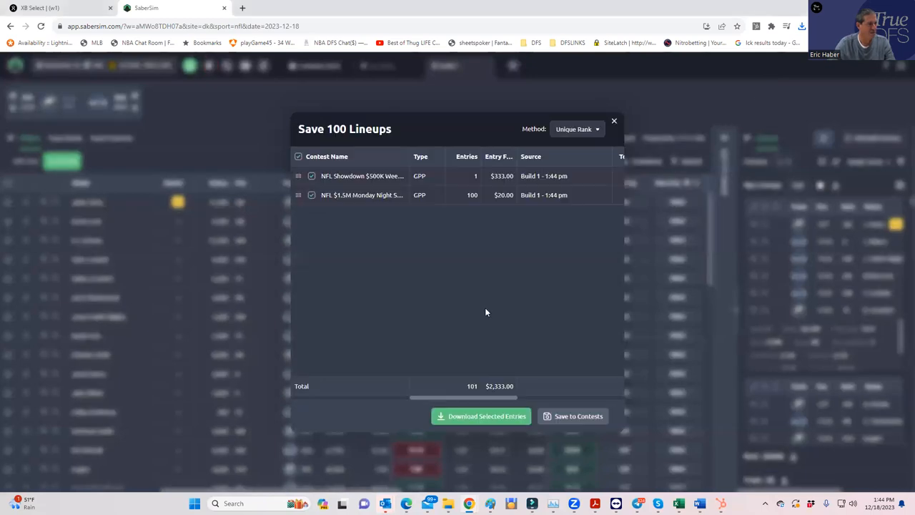
pyautogui.moveTo(343, 176)
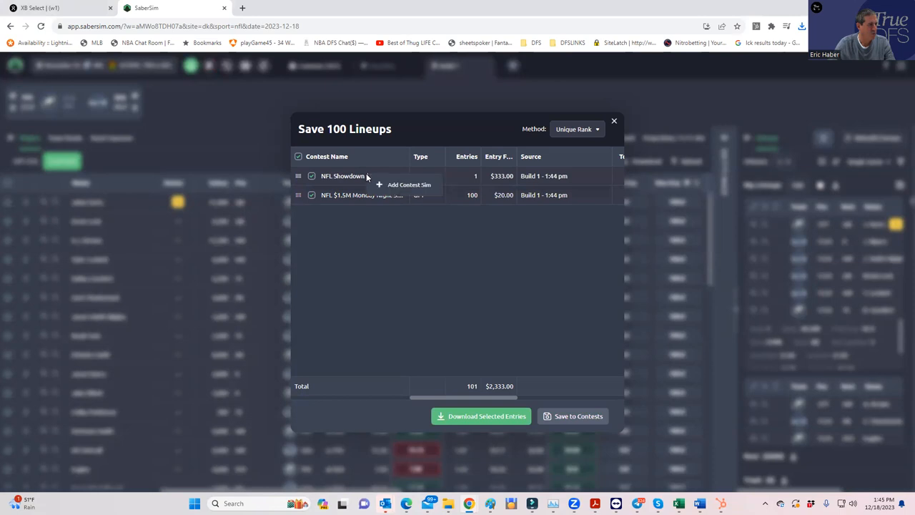
pyautogui.click(408, 184)
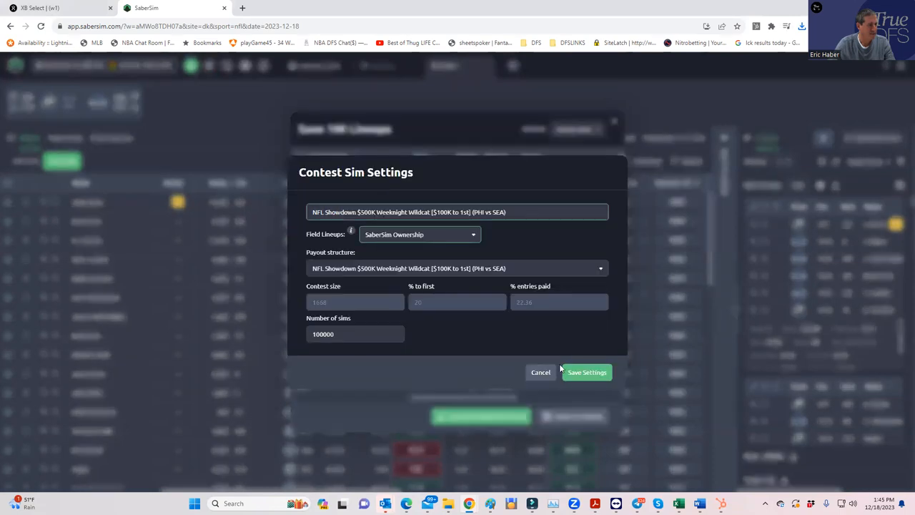
pyautogui.click(586, 372)
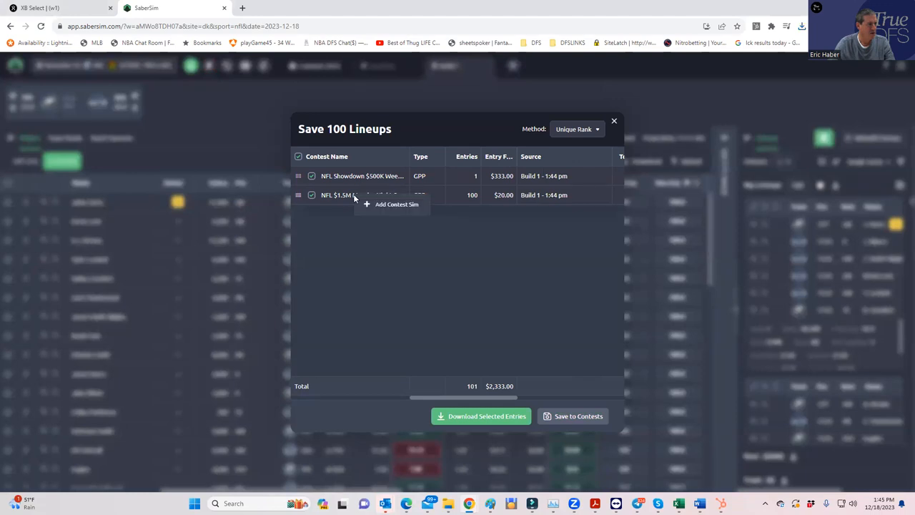
# - Add a contest sim for the Monday Night contest and close the save dialog
pyautogui.click(337, 194)
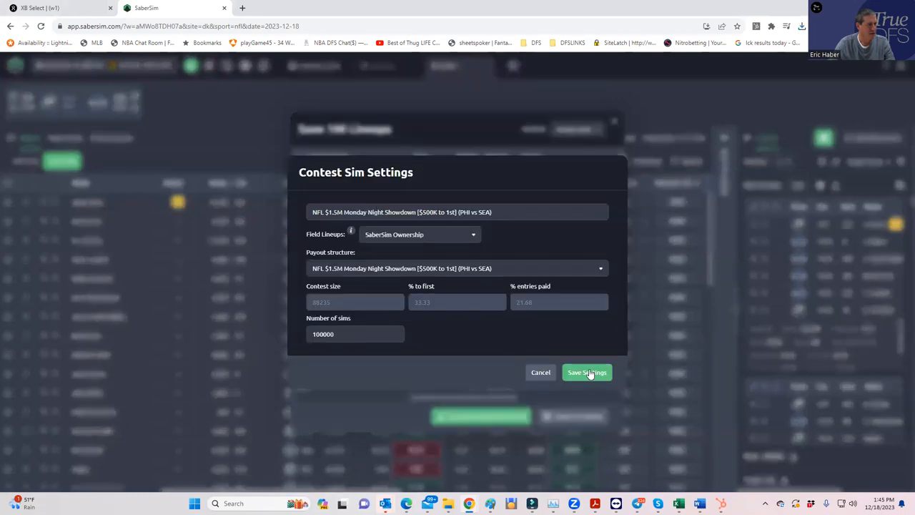
pyautogui.click(586, 372)
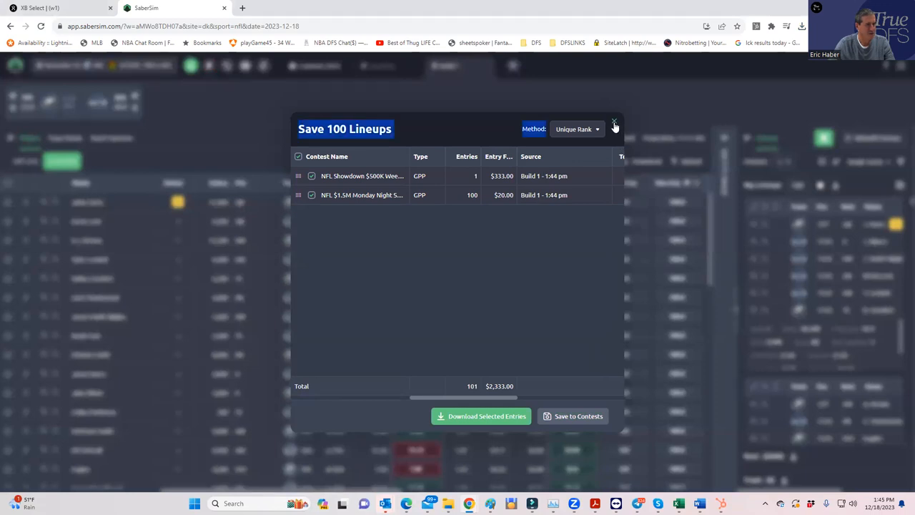
pyautogui.click(615, 122)
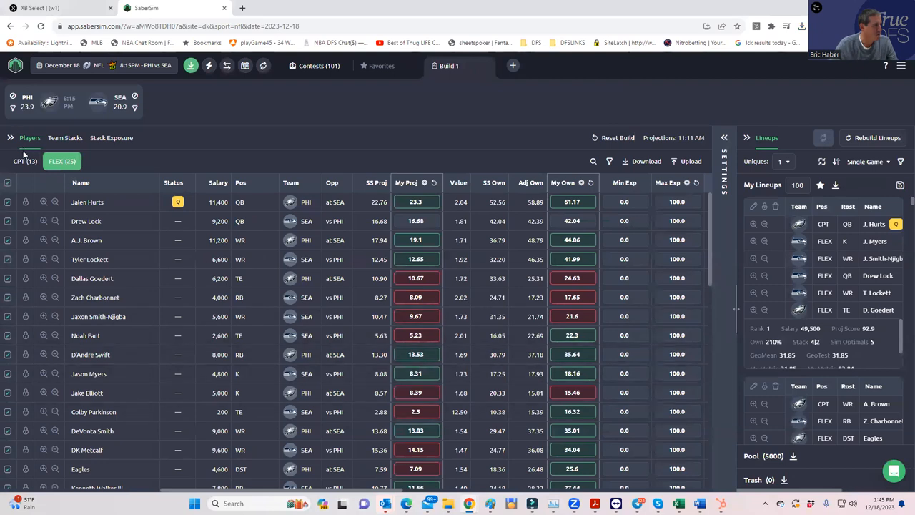
pyautogui.moveTo(26, 160)
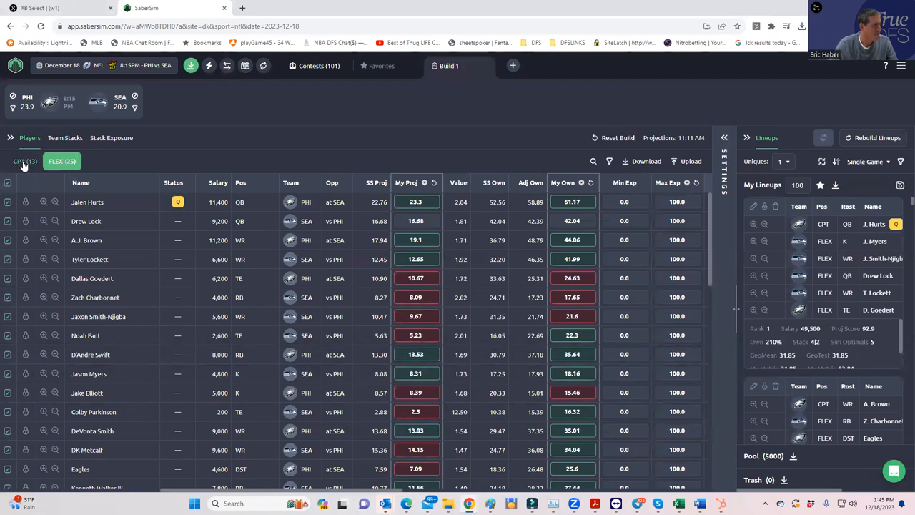
# - Show only the captain-slot (CPT) players in the player table
pyautogui.click(26, 161)
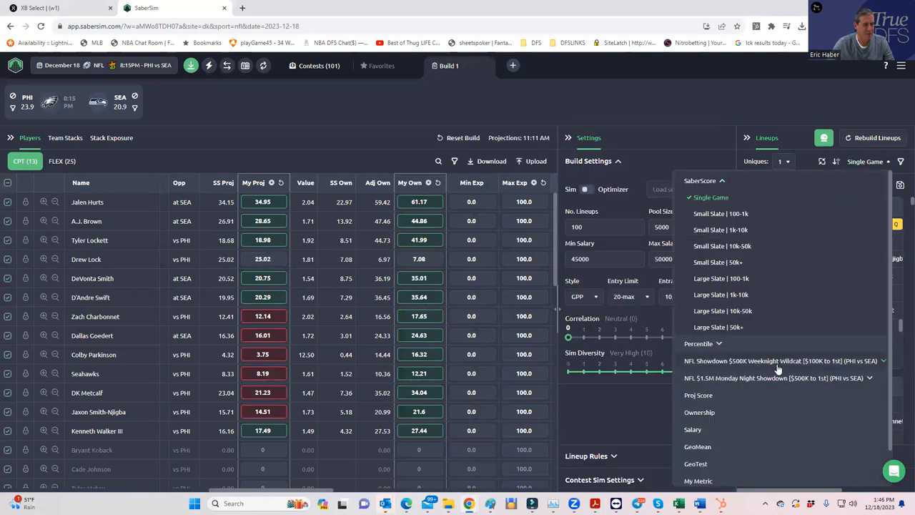
# - Rank lineups by the NFL $1.5M Monday Night Showdown sim and show the FLEX player pool
pyautogui.click(869, 377)
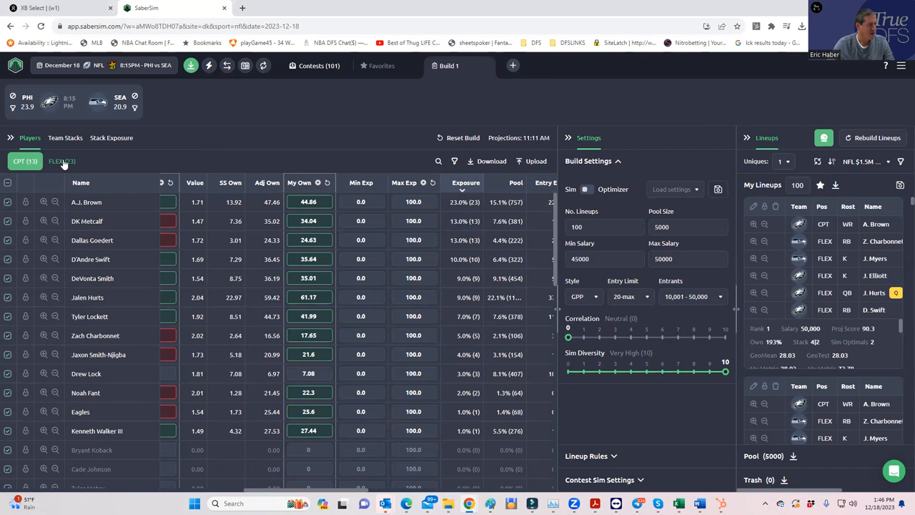
pyautogui.click(62, 160)
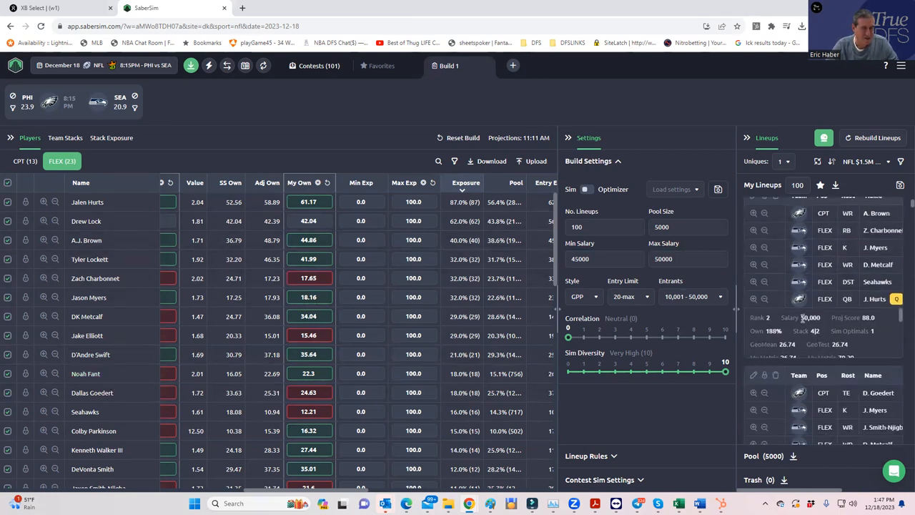
pyautogui.moveTo(851, 330)
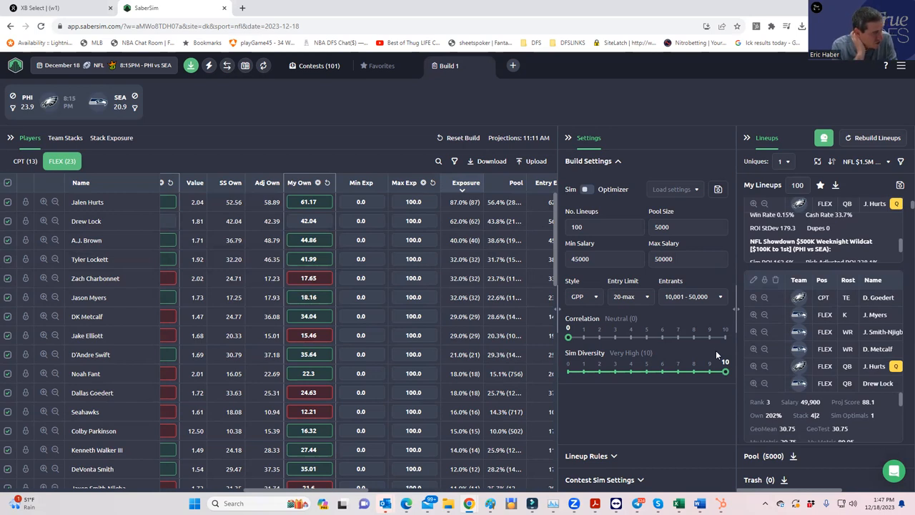
pyautogui.moveTo(723, 334)
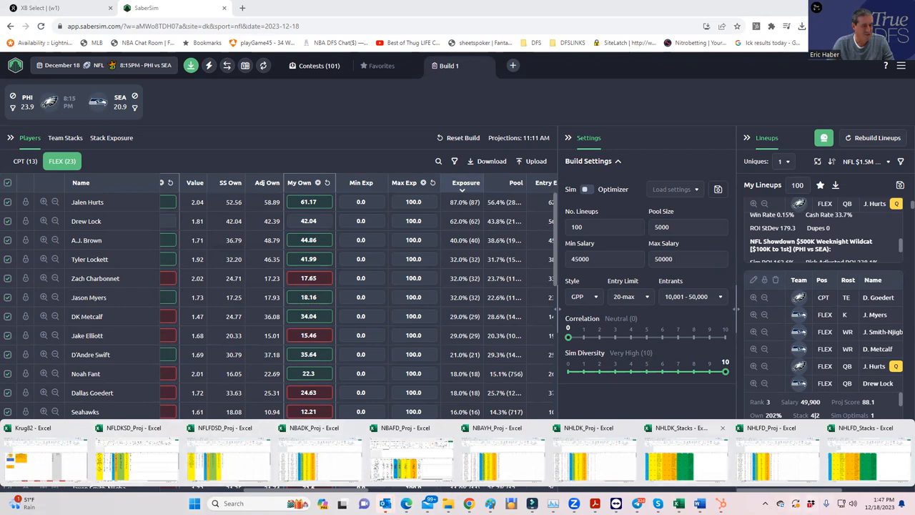
# - Search Dropbox for 'geo' and open the GeoMean.xlsx spreadsheet
pyautogui.click(812, 503)
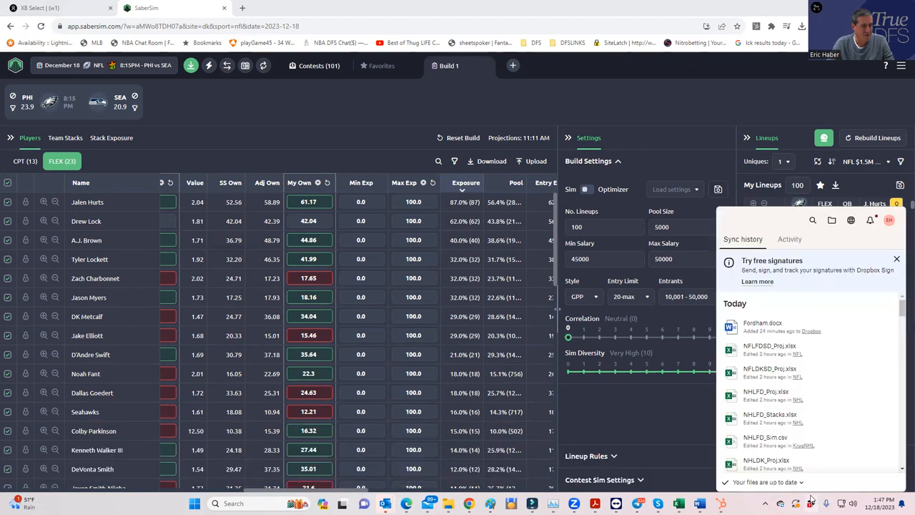
pyautogui.click(812, 220)
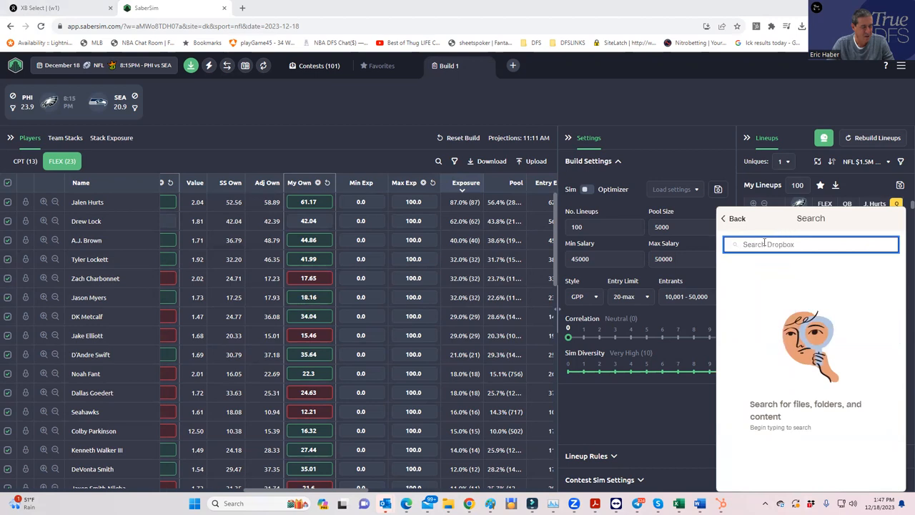
pyautogui.write('geo')
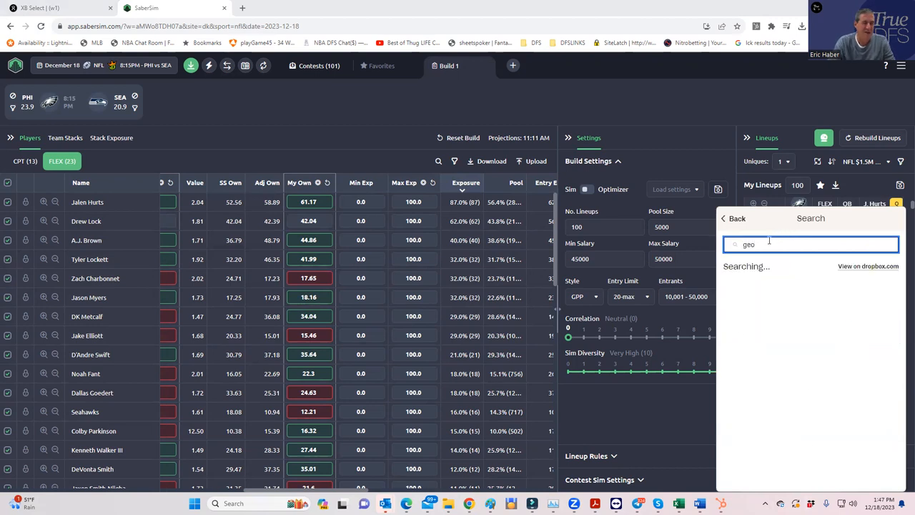
pyautogui.write('geo')
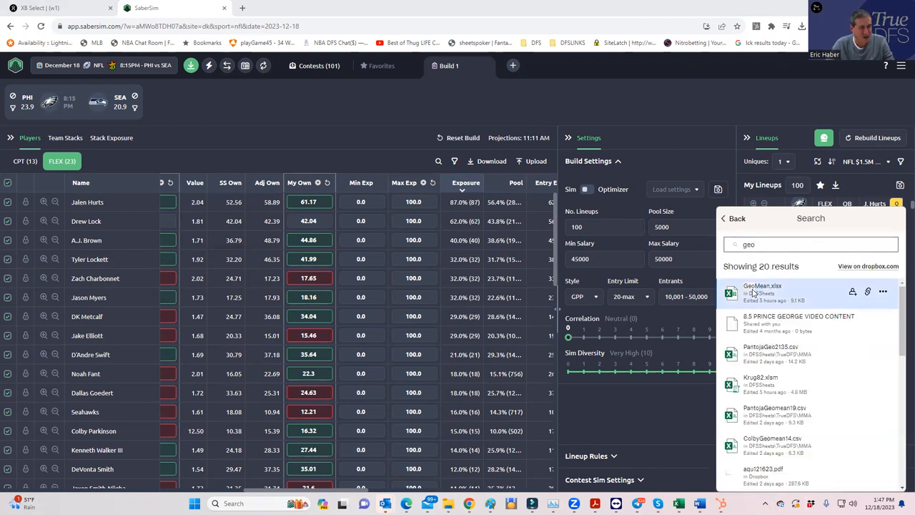
pyautogui.click(724, 217)
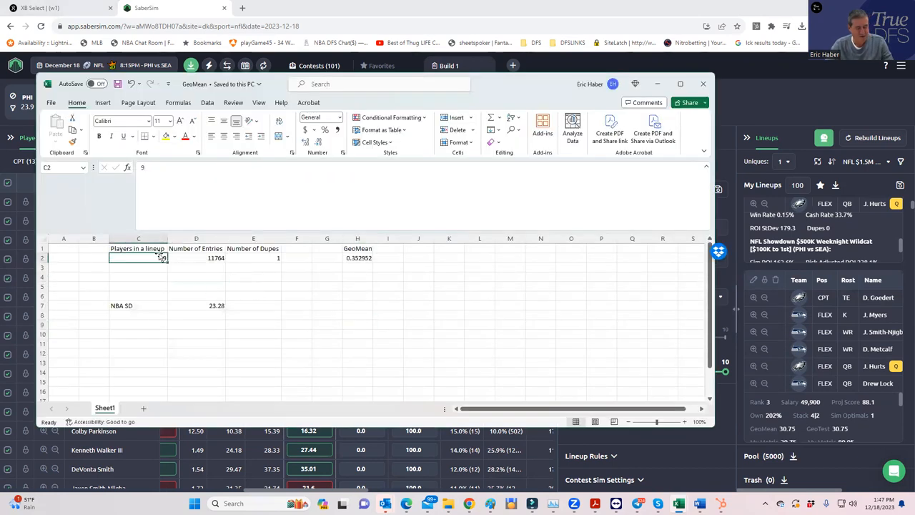
# - Enter 6 players, 88235 entries and 5 dupes after checking the Monday Night contest size, and inspect the H2 GeoMean formula
pyautogui.click(196, 277)
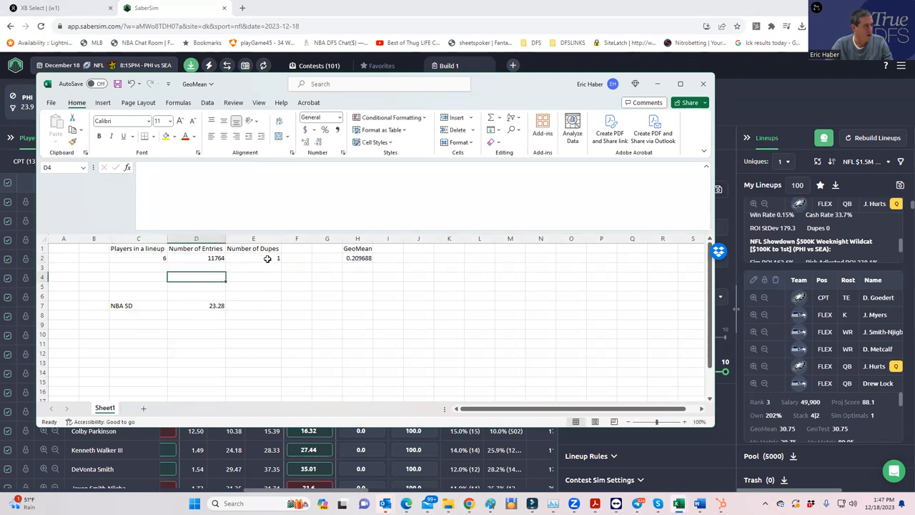
pyautogui.click(255, 257)
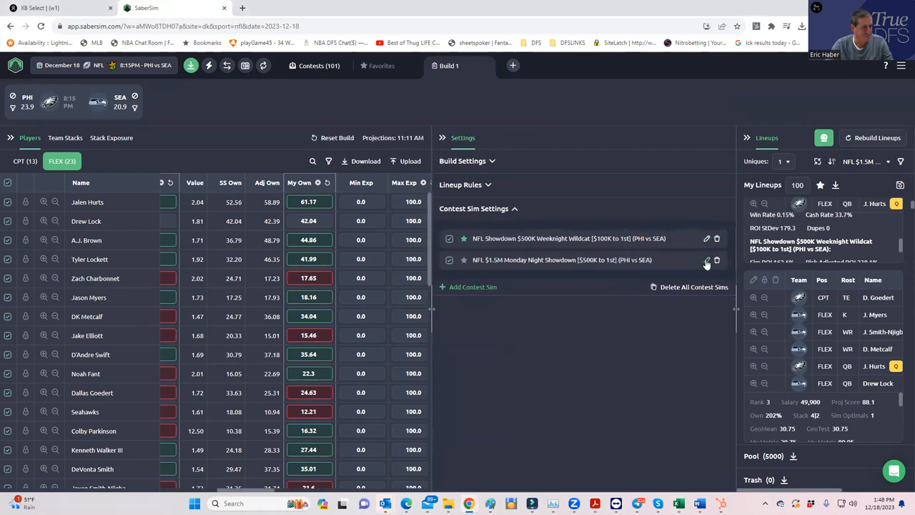
pyautogui.click(706, 260)
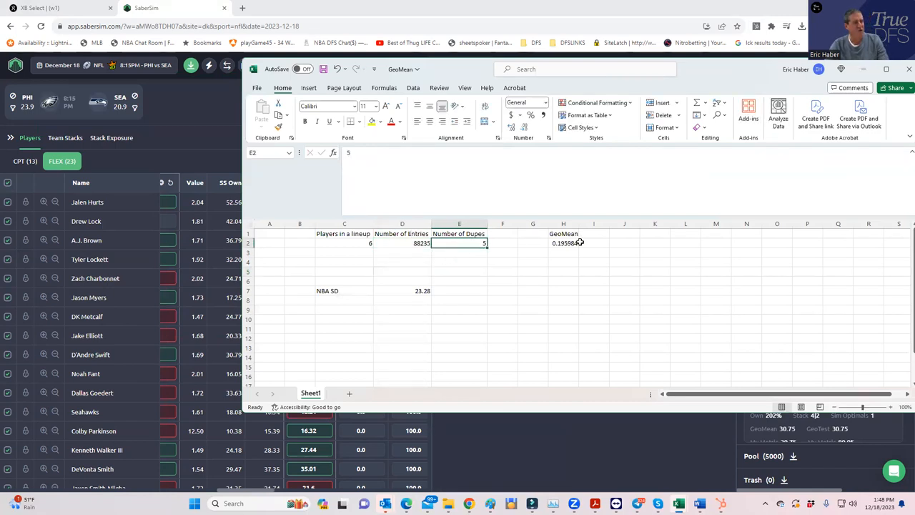
pyautogui.click(563, 243)
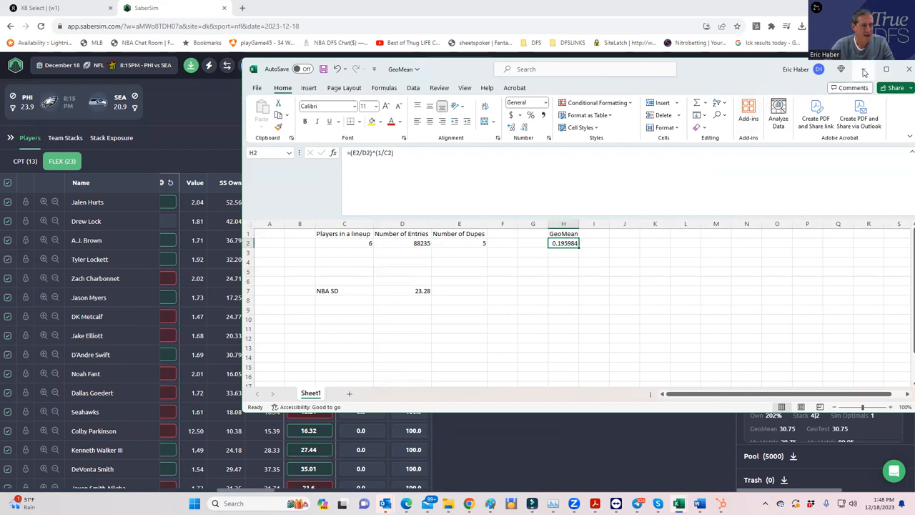
# - Close the spreadsheet and add a lineup pool filter for GeoMean less than 9.5
pyautogui.click(150, 9)
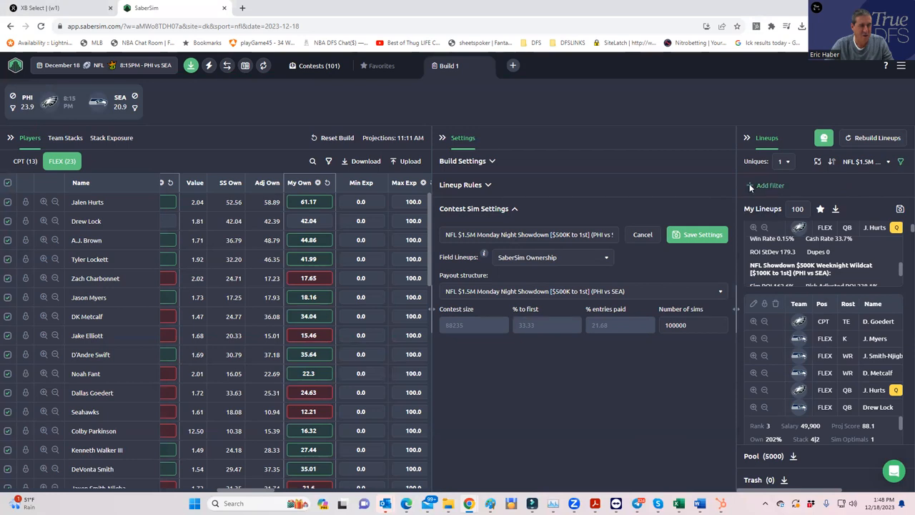
pyautogui.click(769, 186)
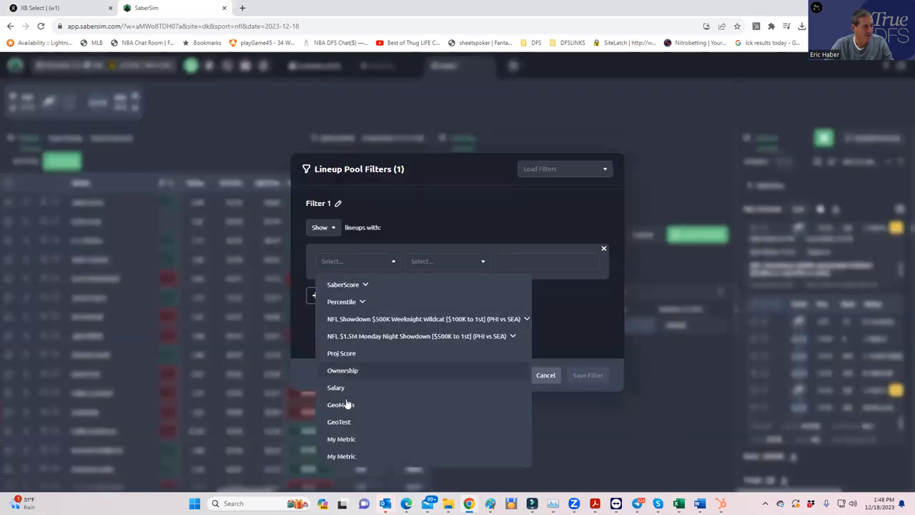
pyautogui.click(340, 404)
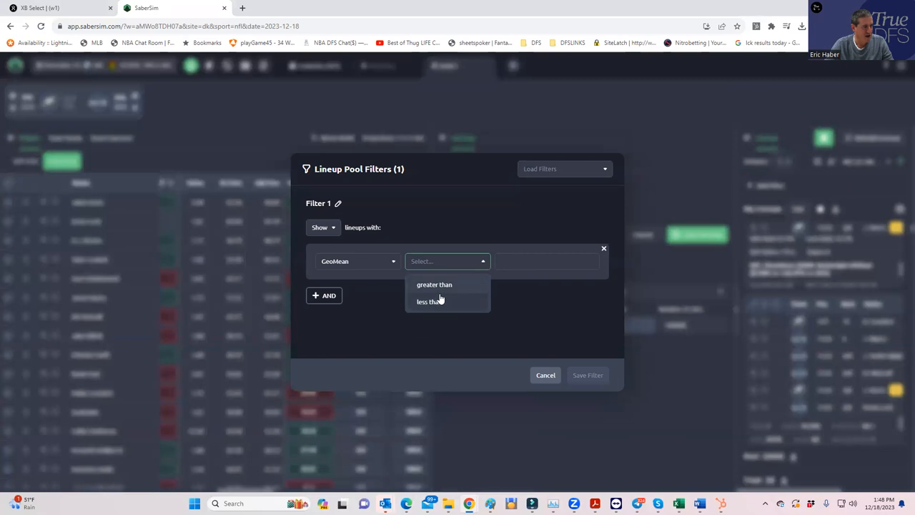
pyautogui.click(429, 300)
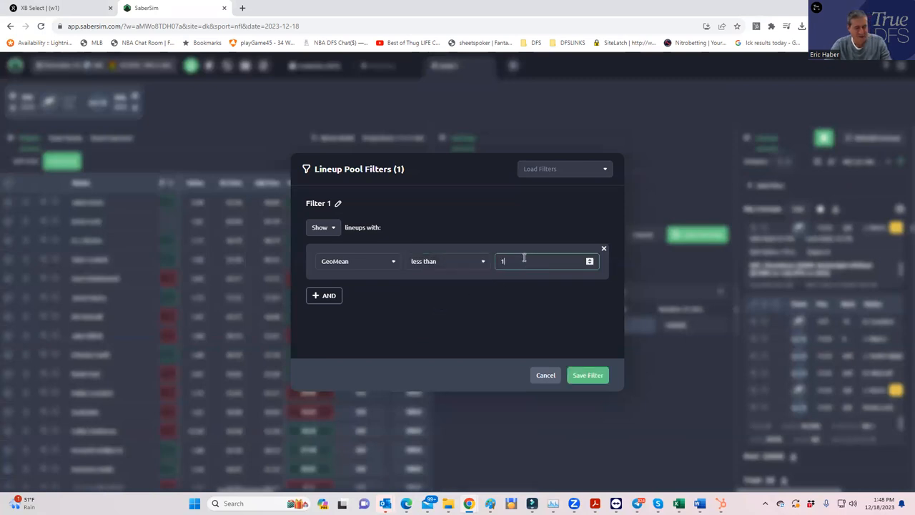
pyautogui.write('9.5')
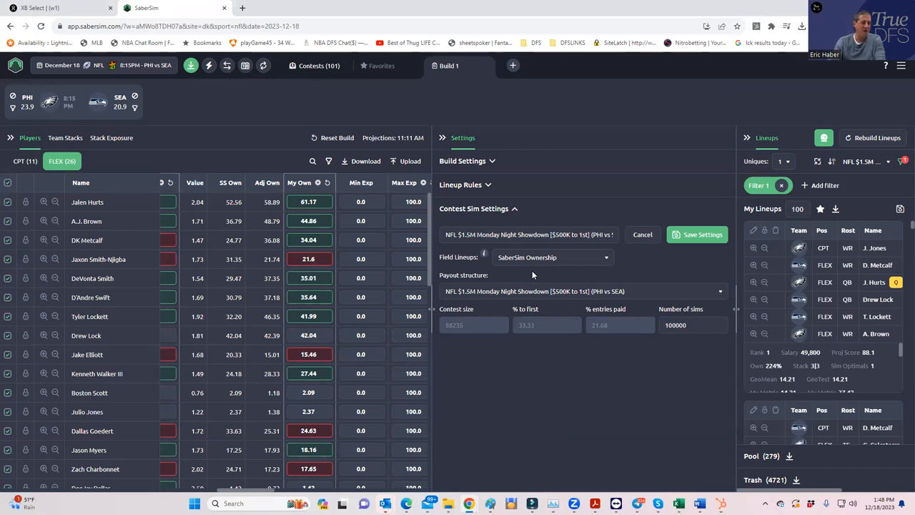
pyautogui.moveTo(429, 342)
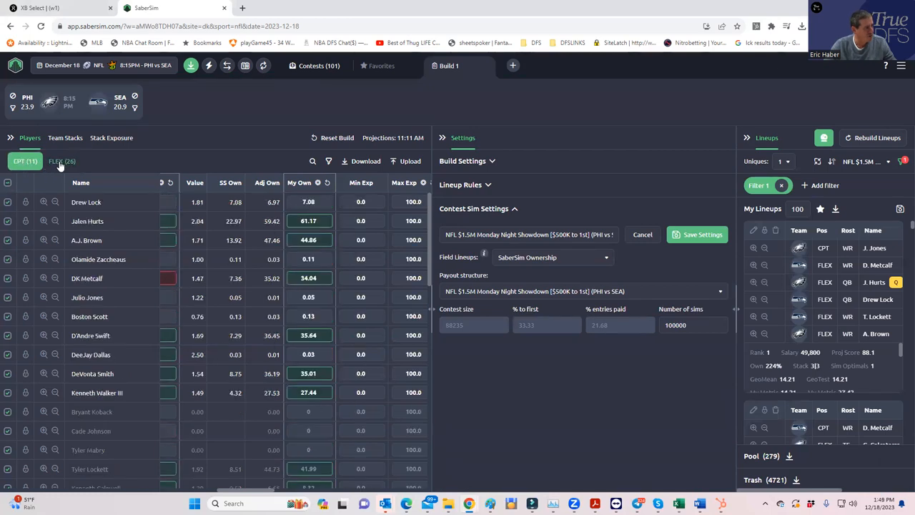
pyautogui.click(62, 160)
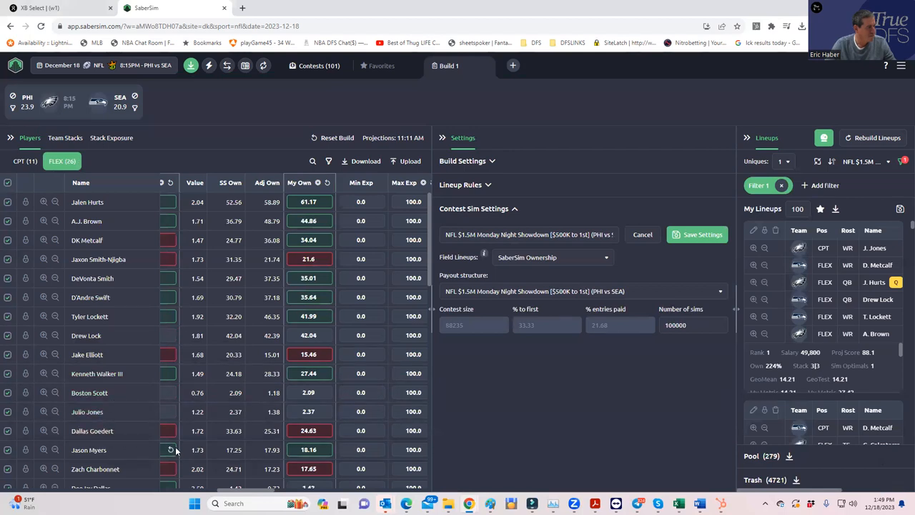
pyautogui.moveTo(720, 58)
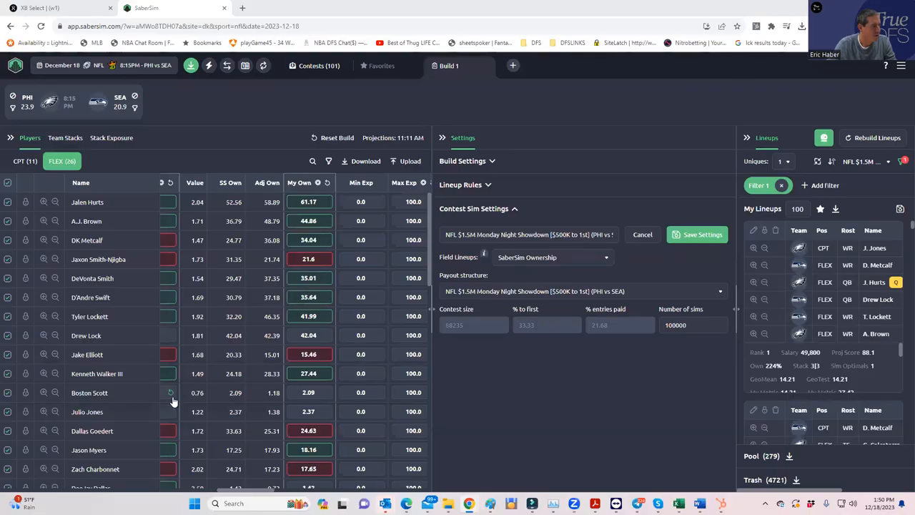
pyautogui.moveTo(246, 493)
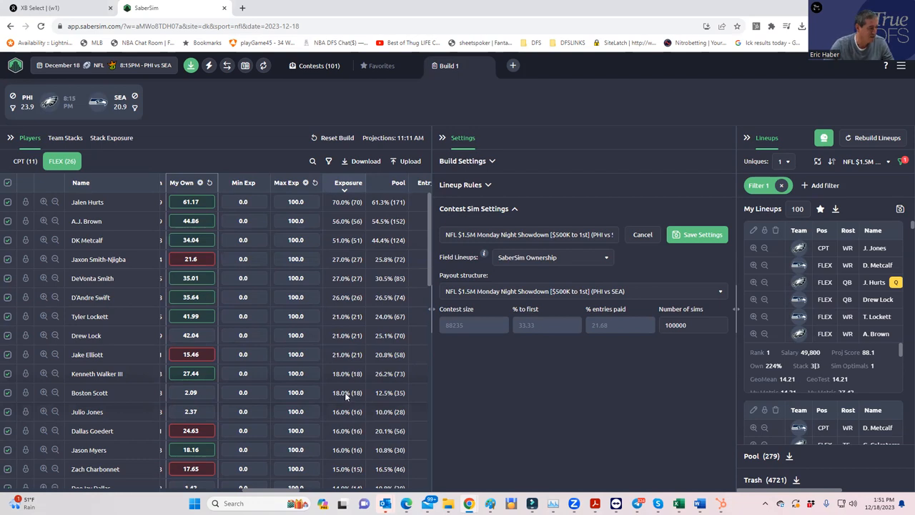
pyautogui.scroll(-3)
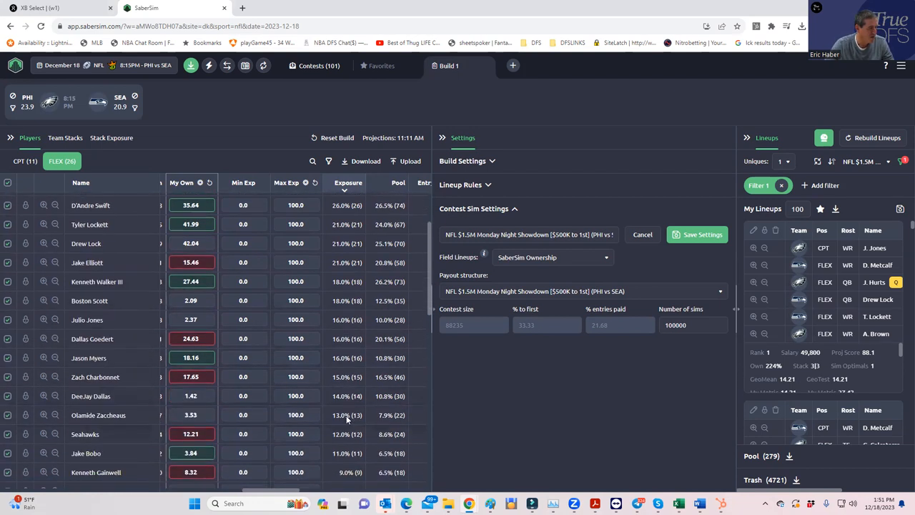
pyautogui.scroll(-3)
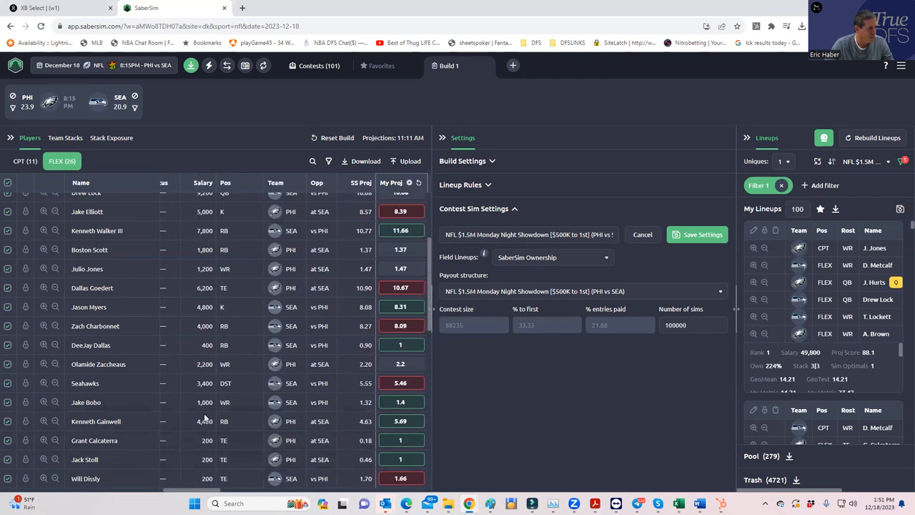
pyautogui.moveTo(223, 448)
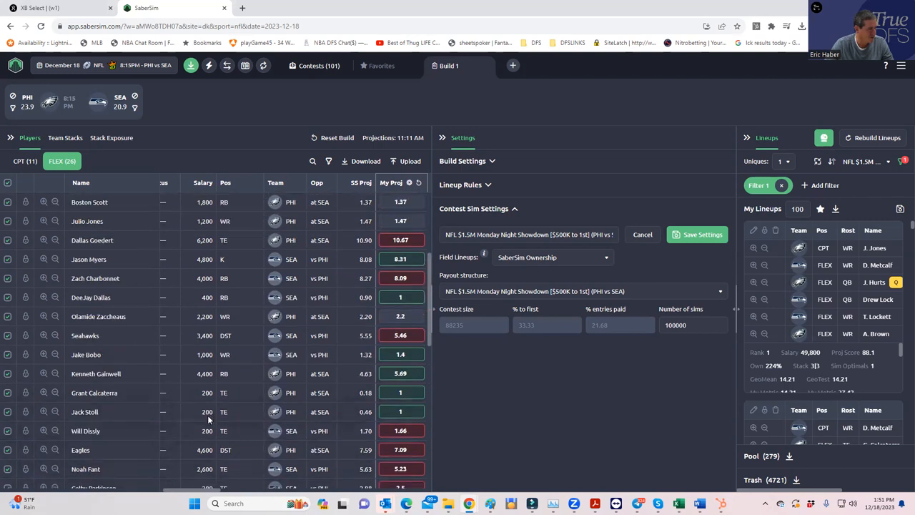
pyautogui.scroll(-3)
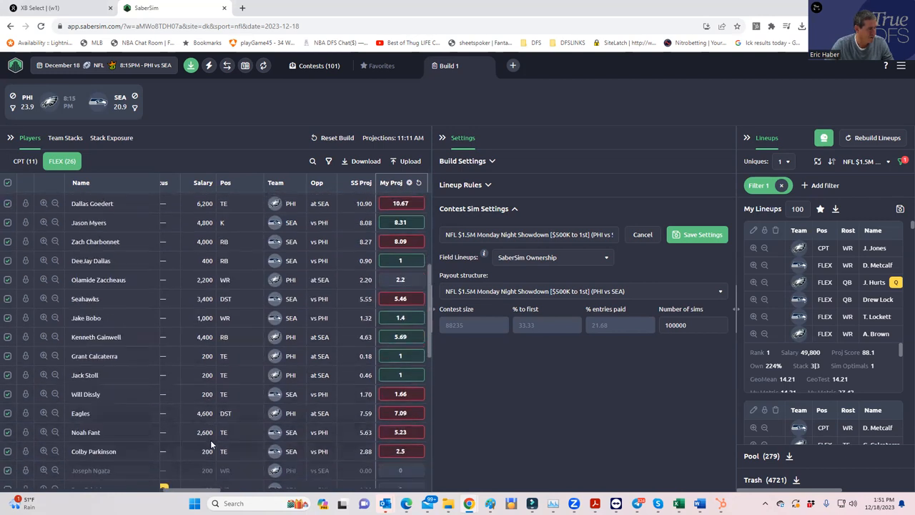
pyautogui.scroll(-3)
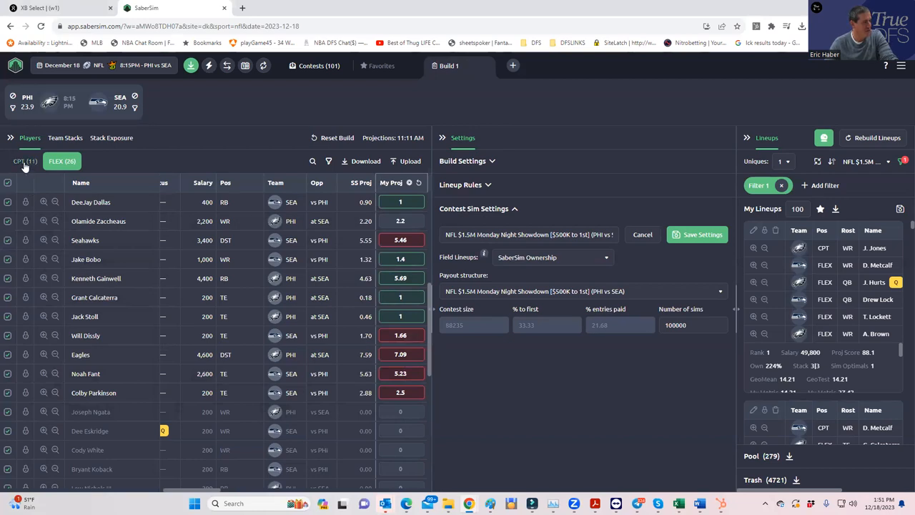
# - Show the captain pool with each captain's ownership and exposure
pyautogui.click(24, 160)
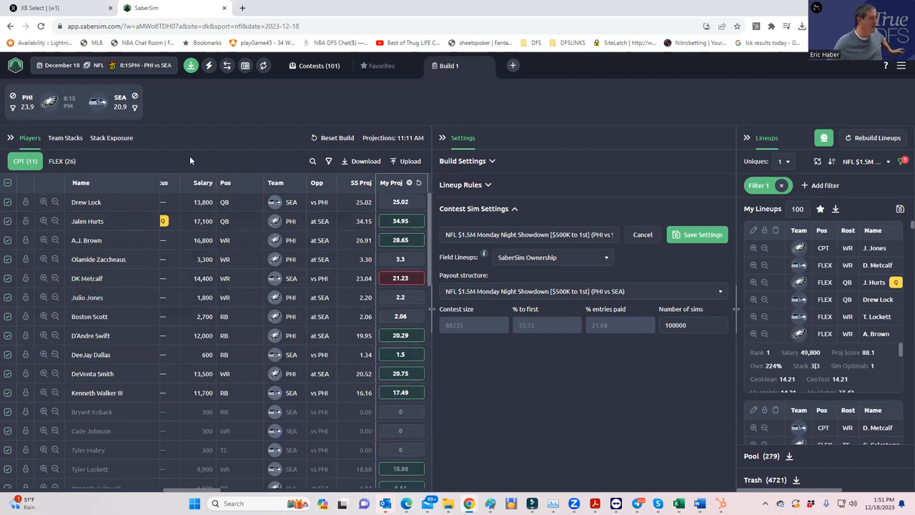
pyautogui.moveTo(612, 63)
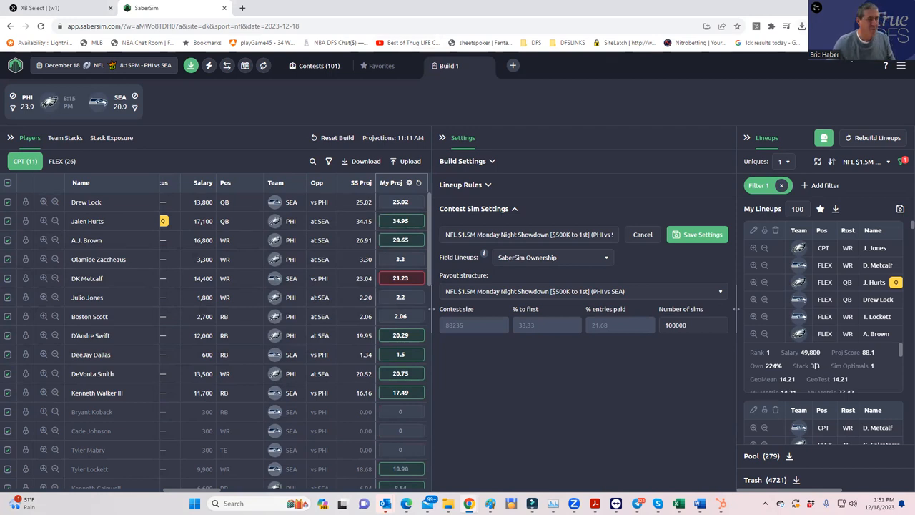
pyautogui.moveTo(521, 152)
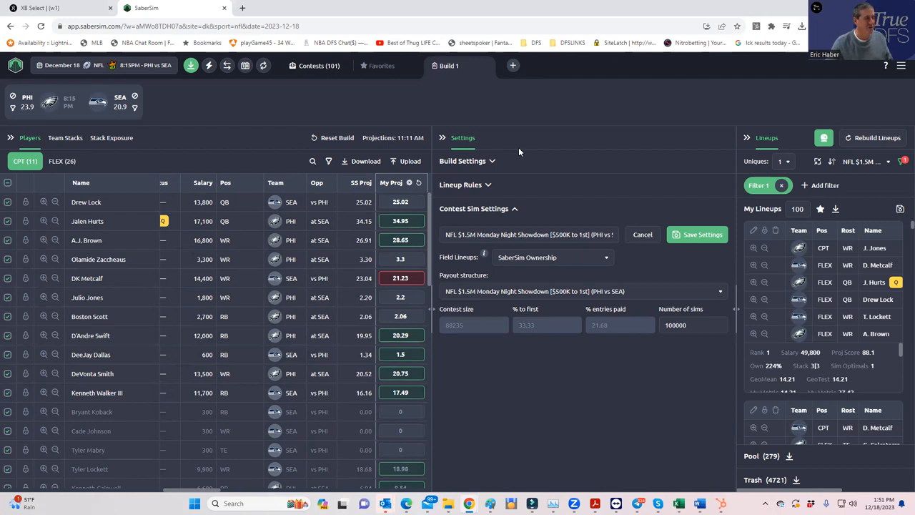
pyautogui.moveTo(354, 185)
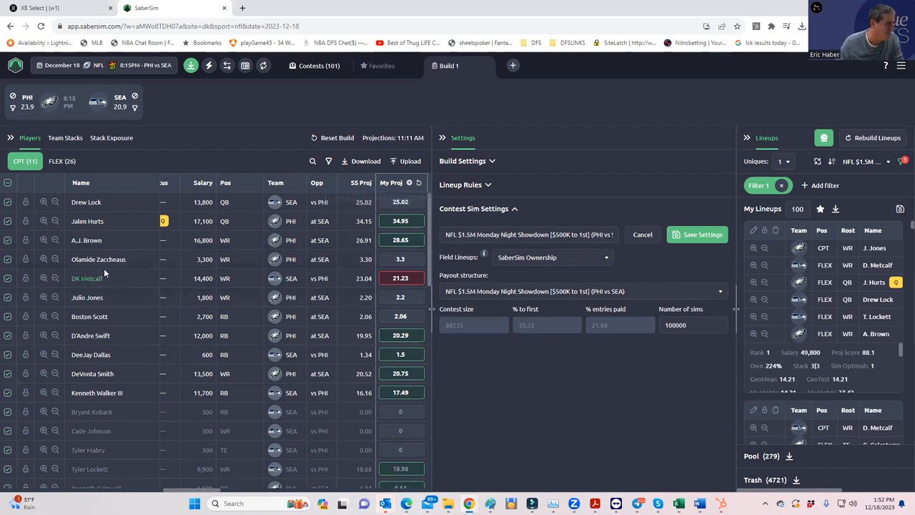
pyautogui.moveTo(208, 491)
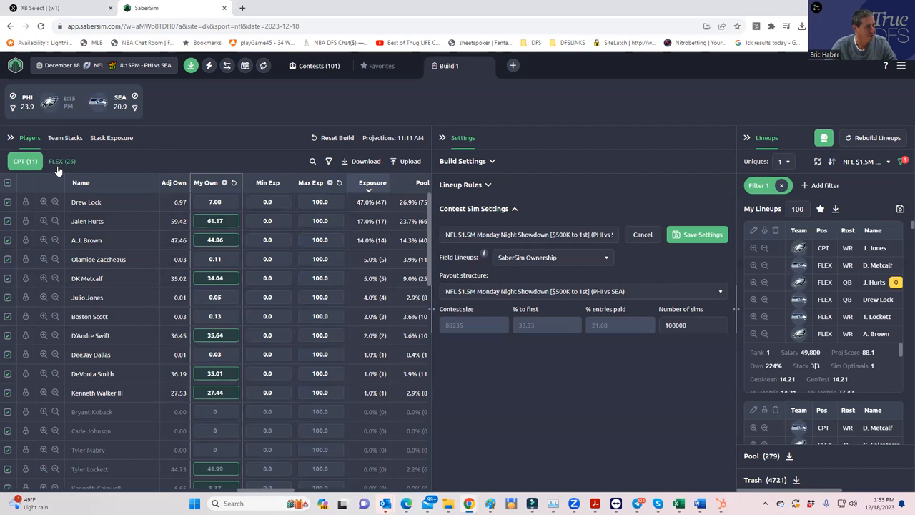
# - Switch back to the FLEX pool and review ownership and exposure figures
pyautogui.click(62, 160)
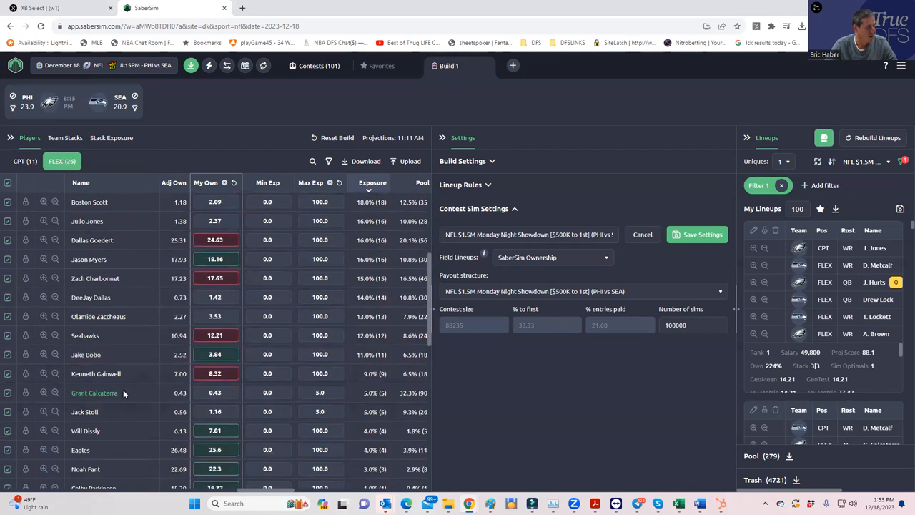
pyautogui.moveTo(86, 430)
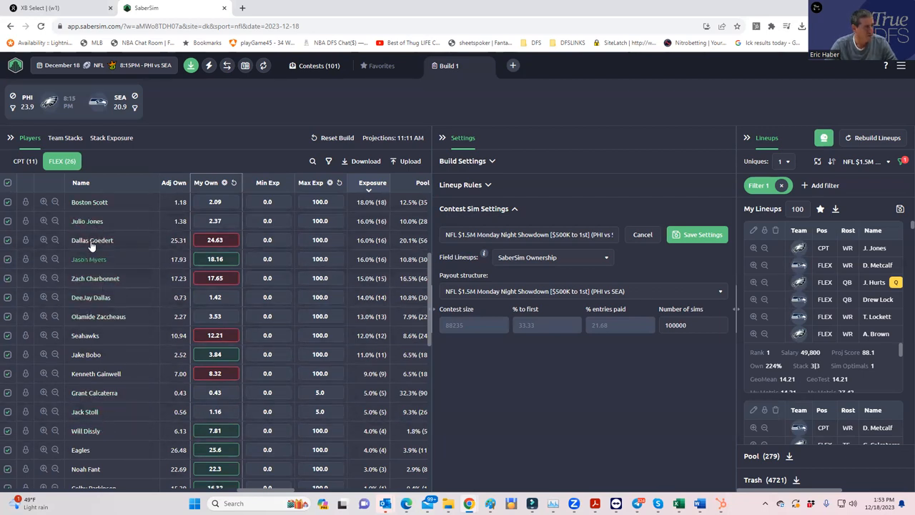
pyautogui.moveTo(94, 277)
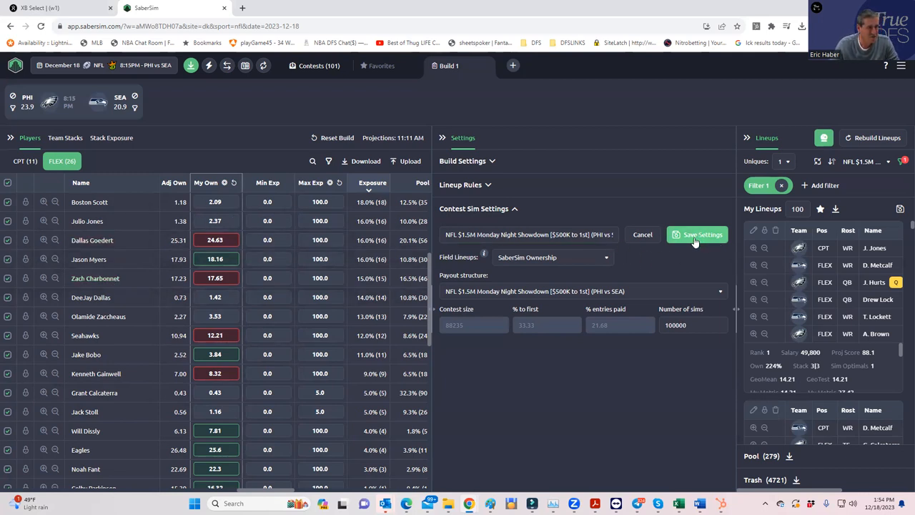
# - Save the 100 filtered lineups to the Monday Night Showdown contest only, excluding the $500K Showdown, then remove the GeoMean filter
pyautogui.click(698, 234)
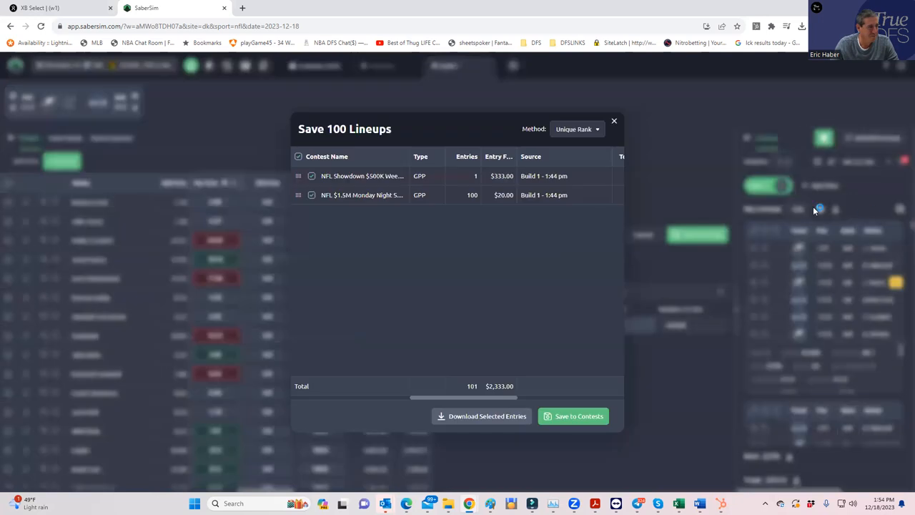
pyautogui.click(312, 174)
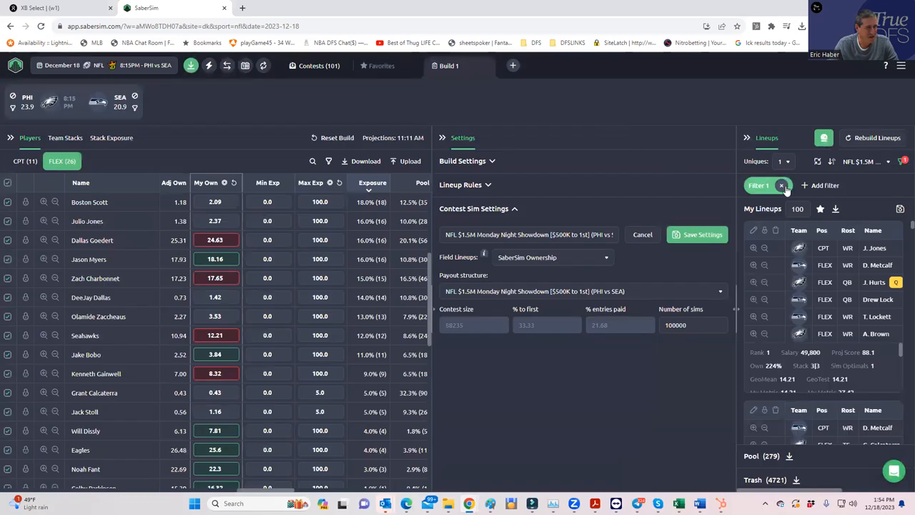
pyautogui.click(757, 186)
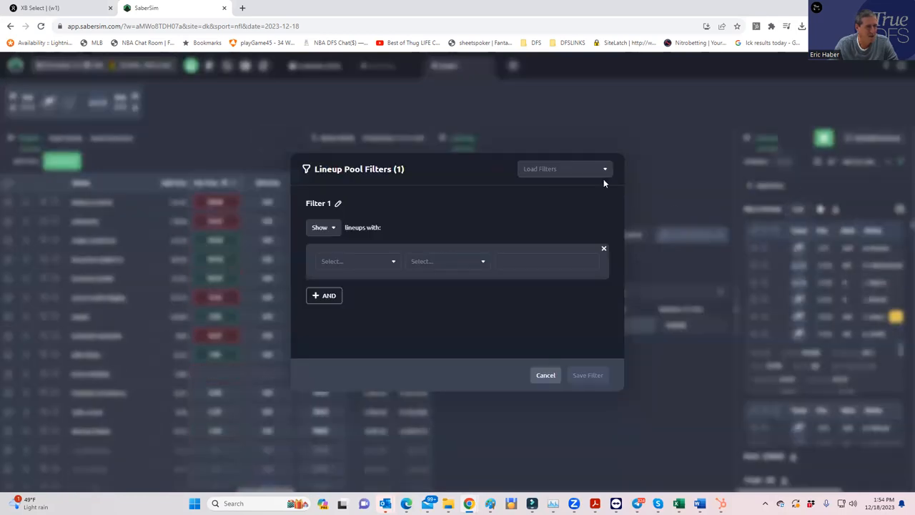
pyautogui.click(546, 374)
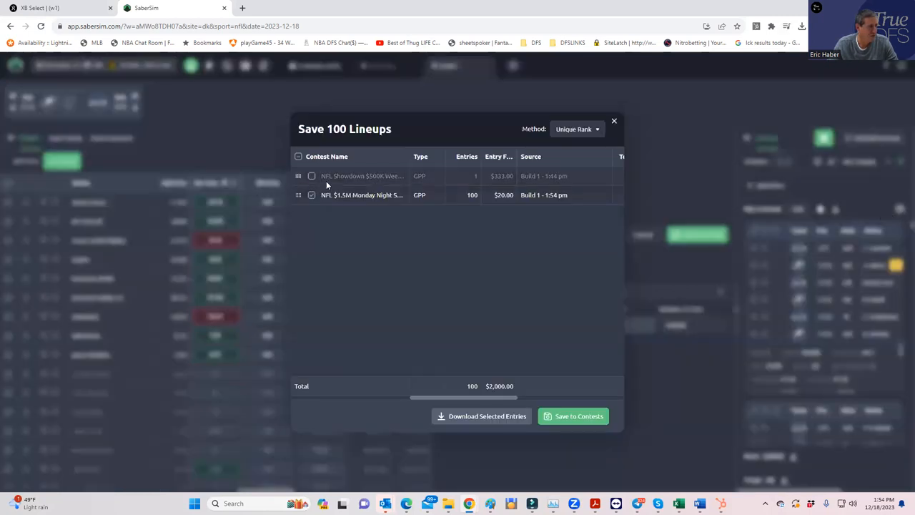
pyautogui.click(312, 176)
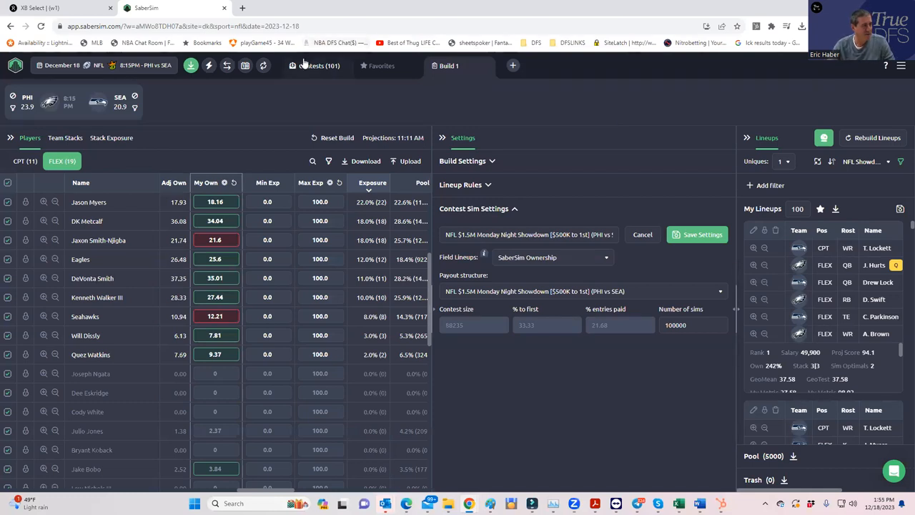
pyautogui.moveTo(226, 65)
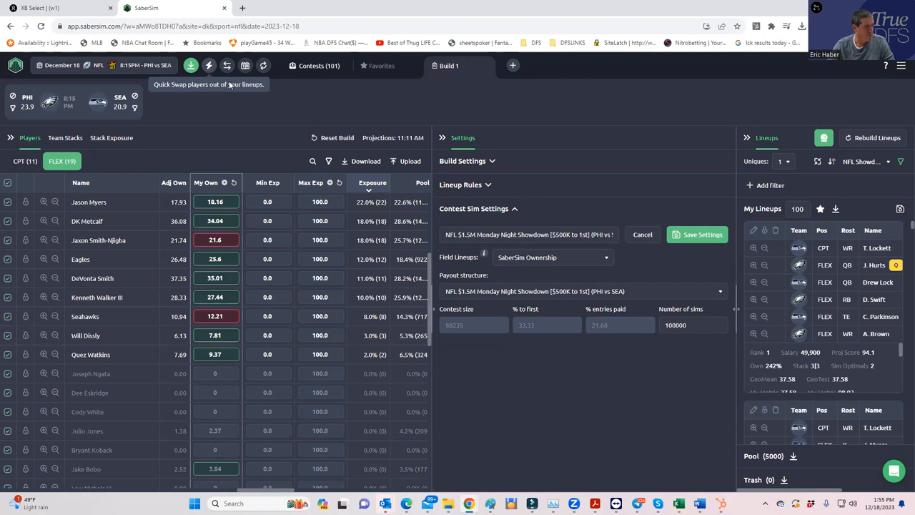